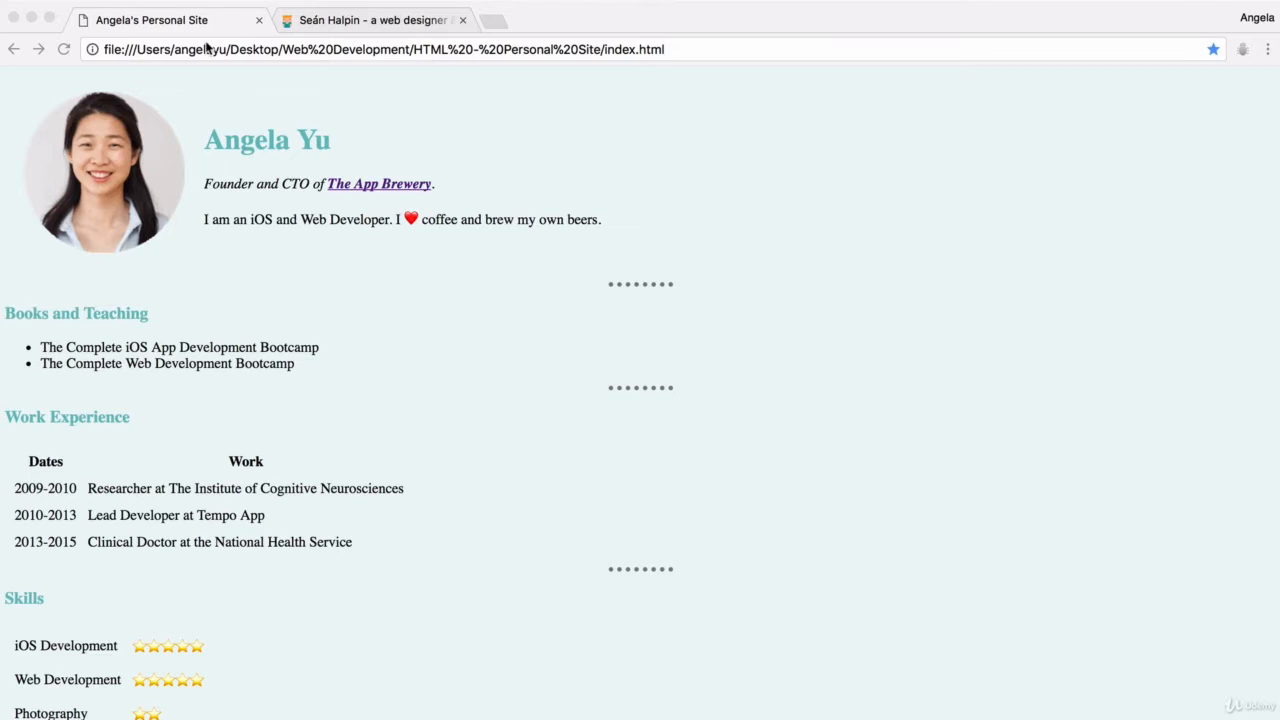
mouse_move(348, 110)
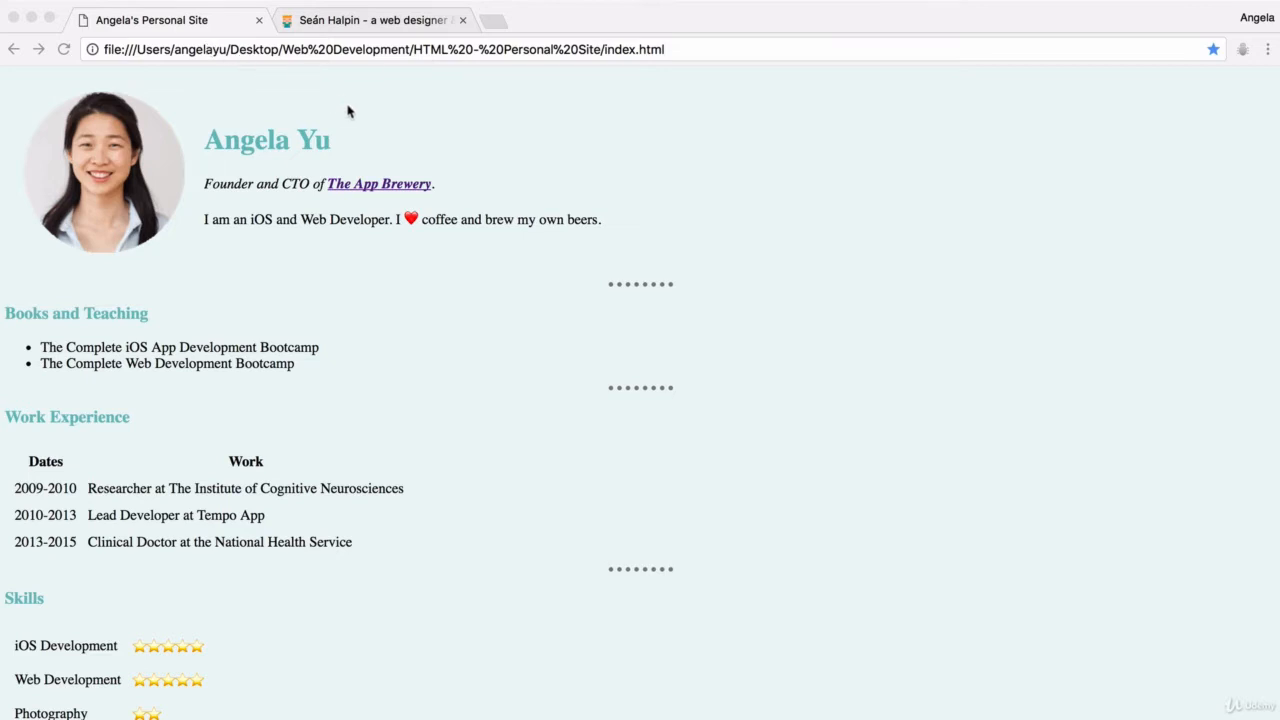
mouse_move(648, 186)
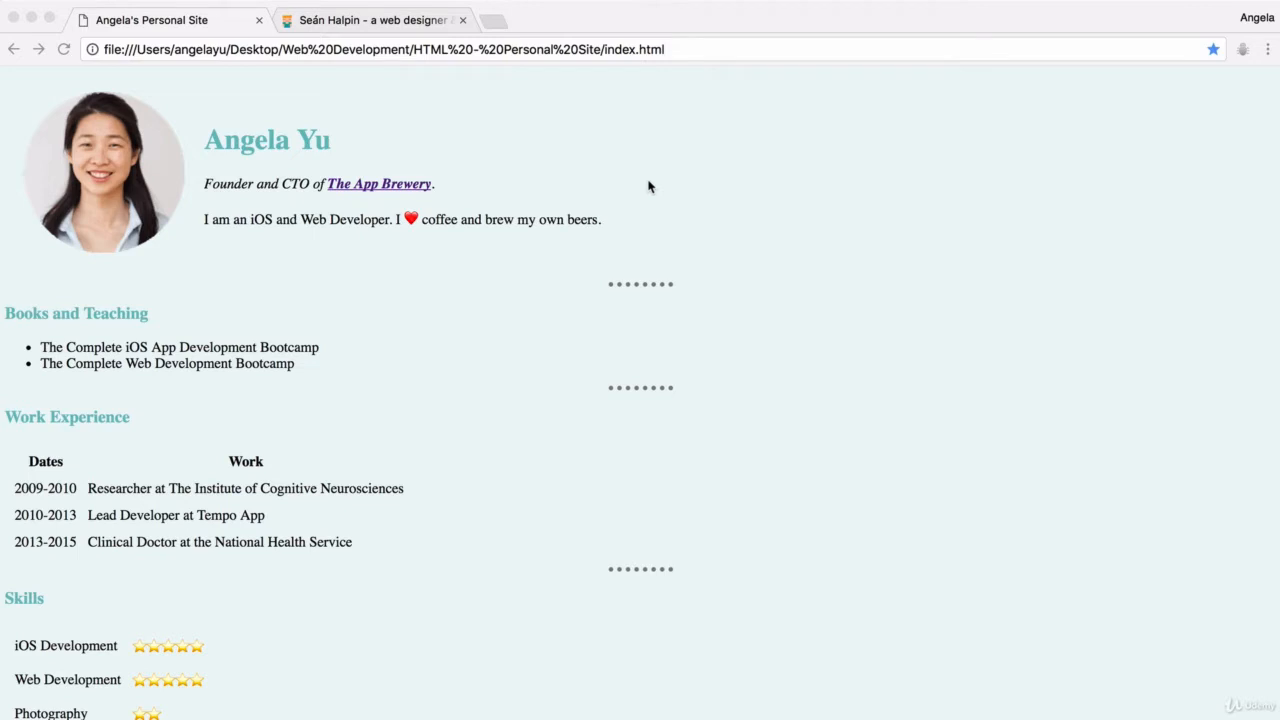
mouse_move(662, 520)
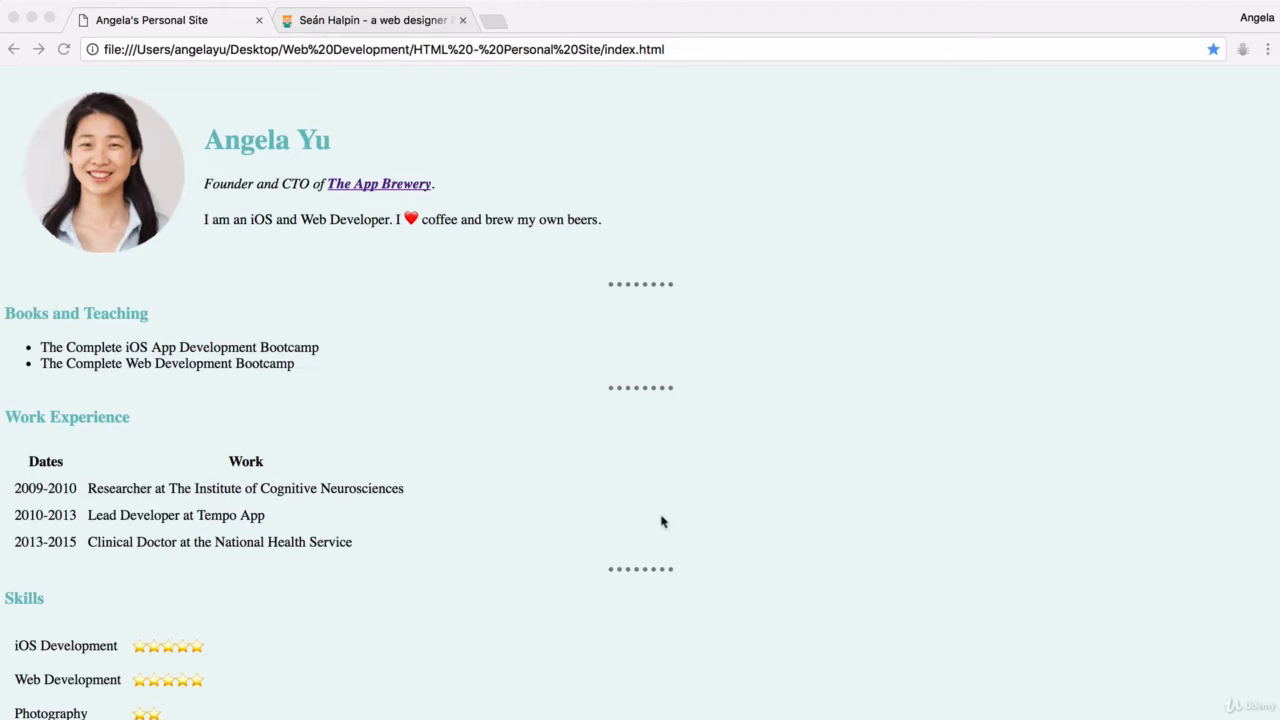
Switch to the Seán Halpin site tab and scroll through its sections and back to the hero.
click(370, 20)
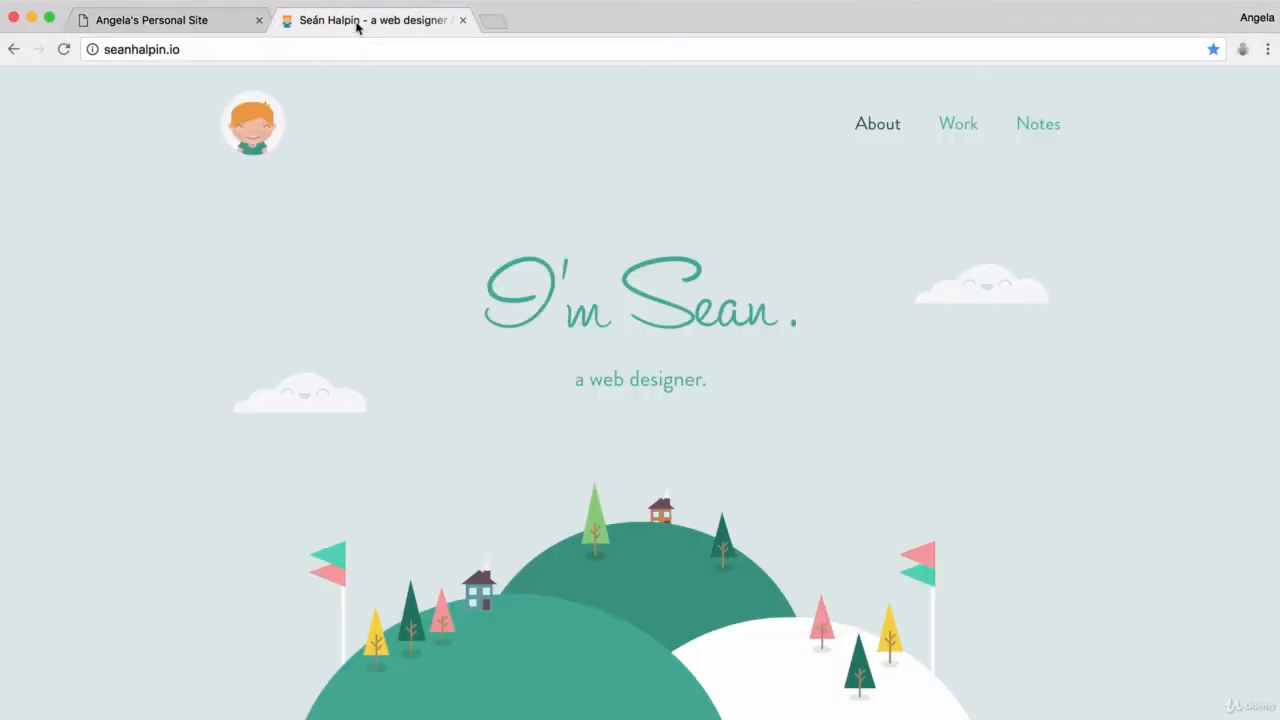
mouse_move(752, 218)
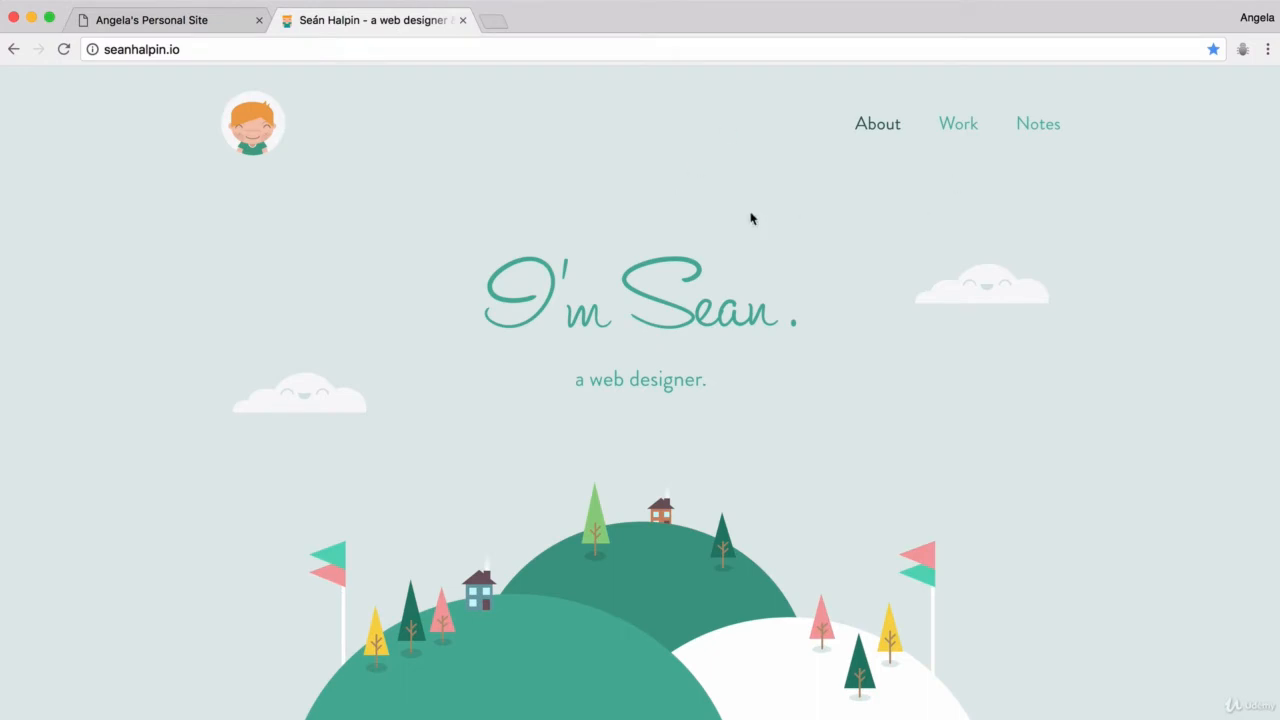
mouse_move(530, 120)
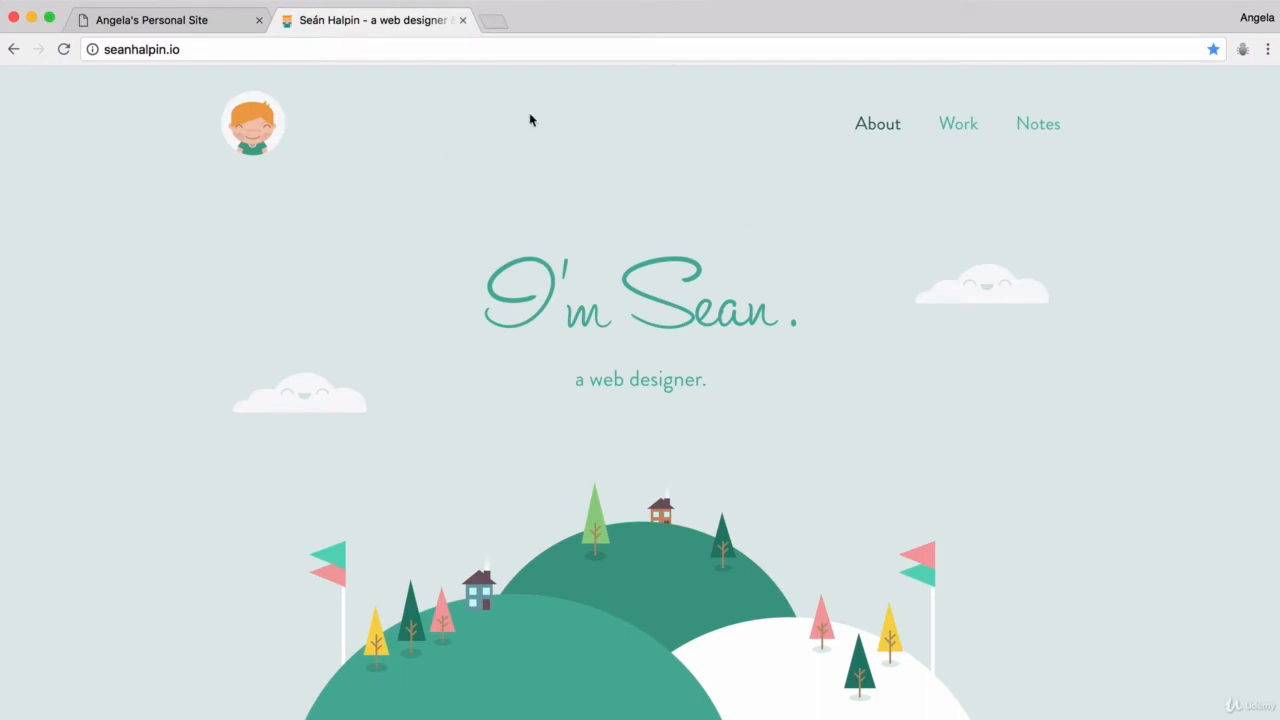
mouse_move(496, 538)
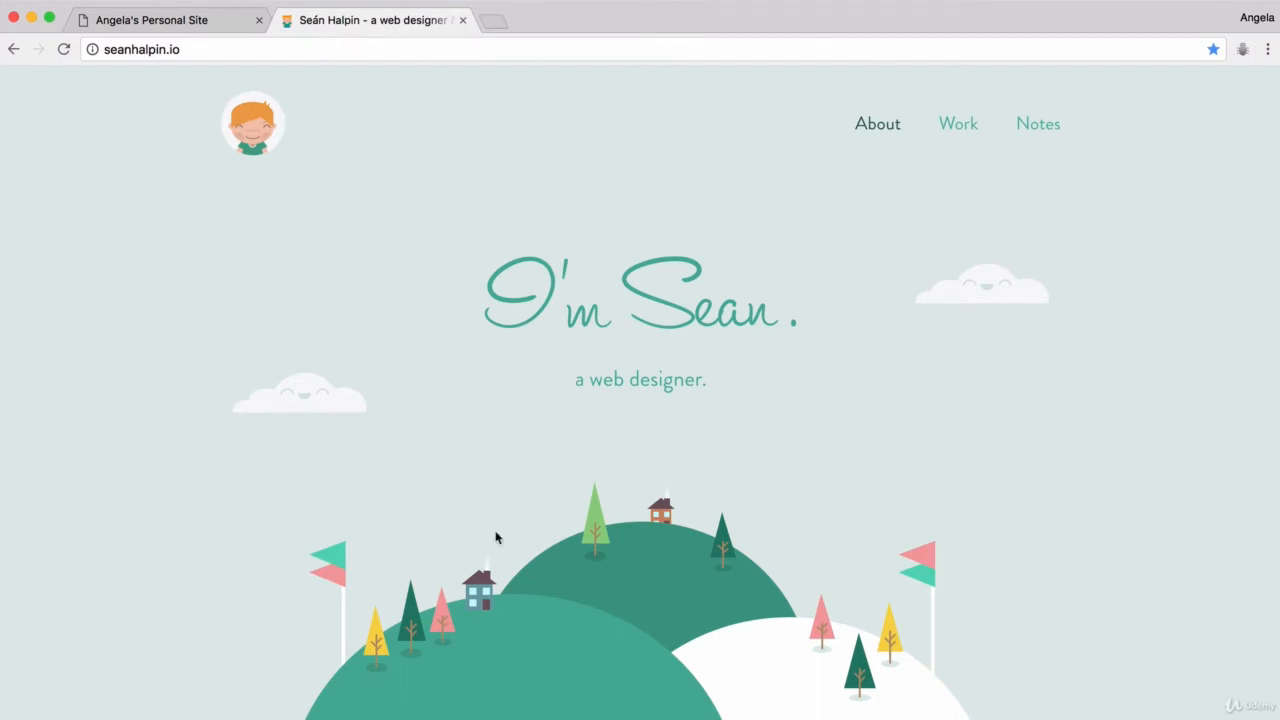
mouse_move(876, 352)
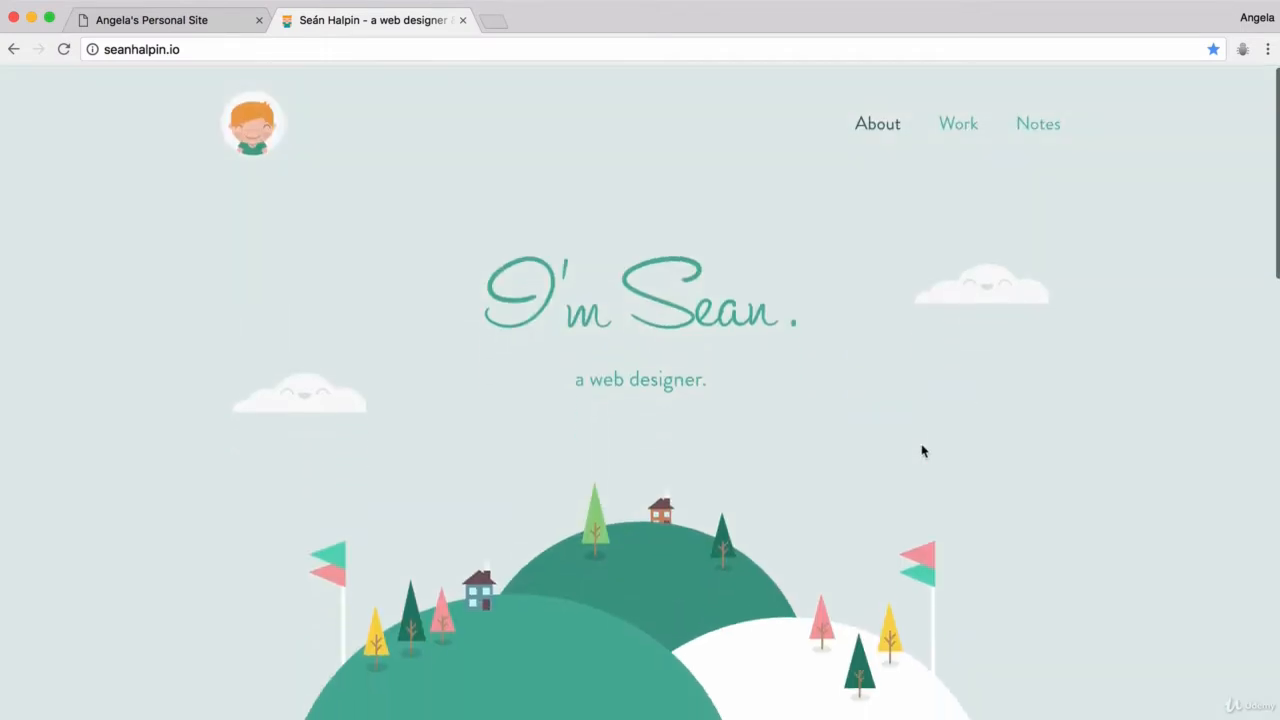
scroll(down, 3)
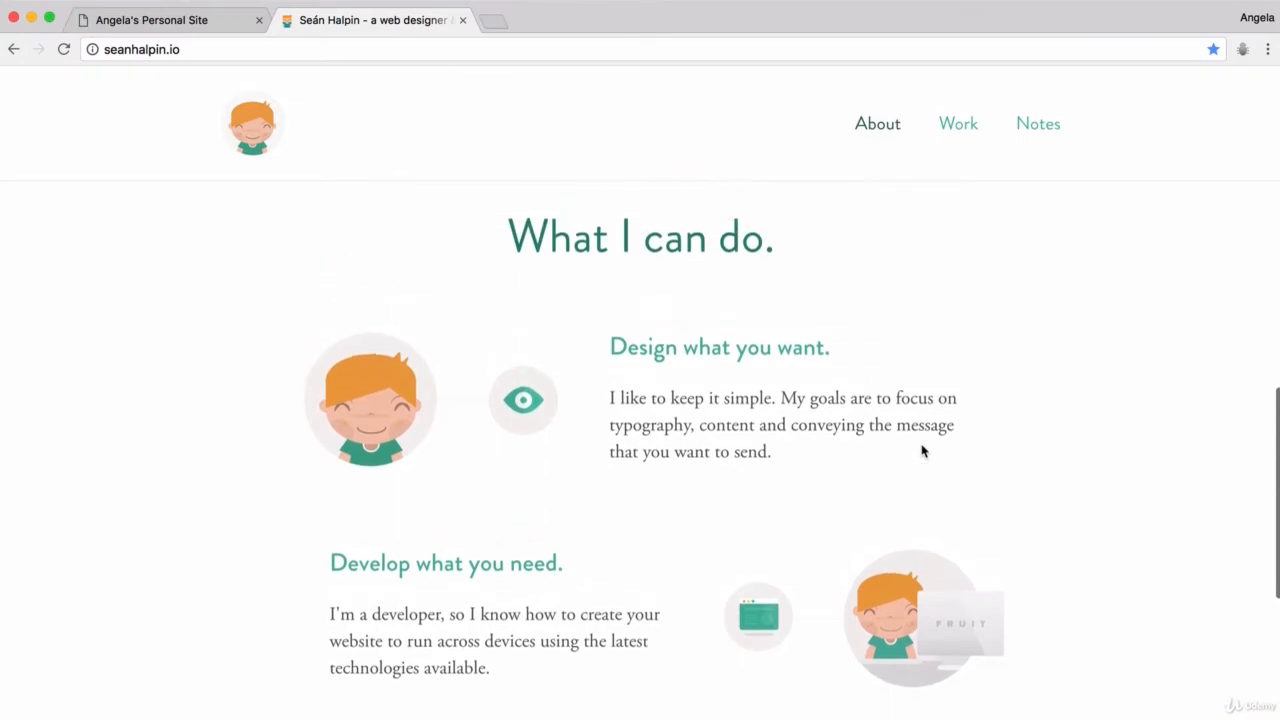
scroll(down, 3)
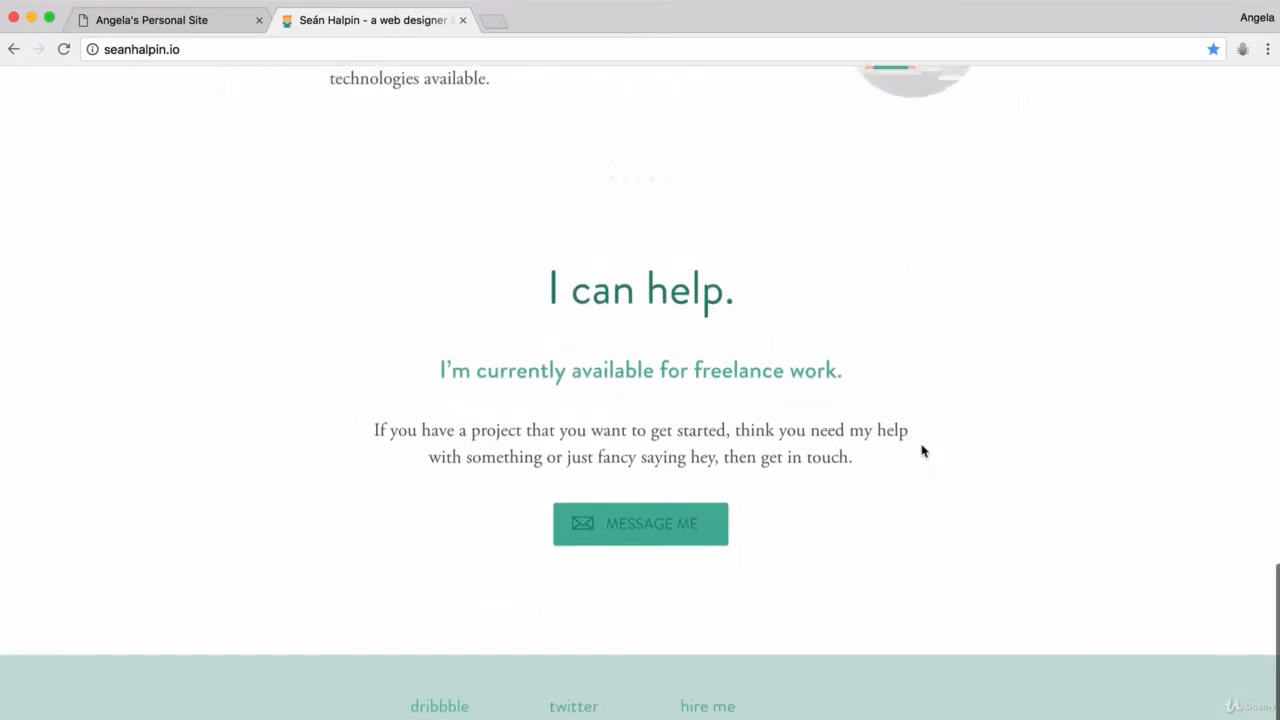
scroll(up, 3)
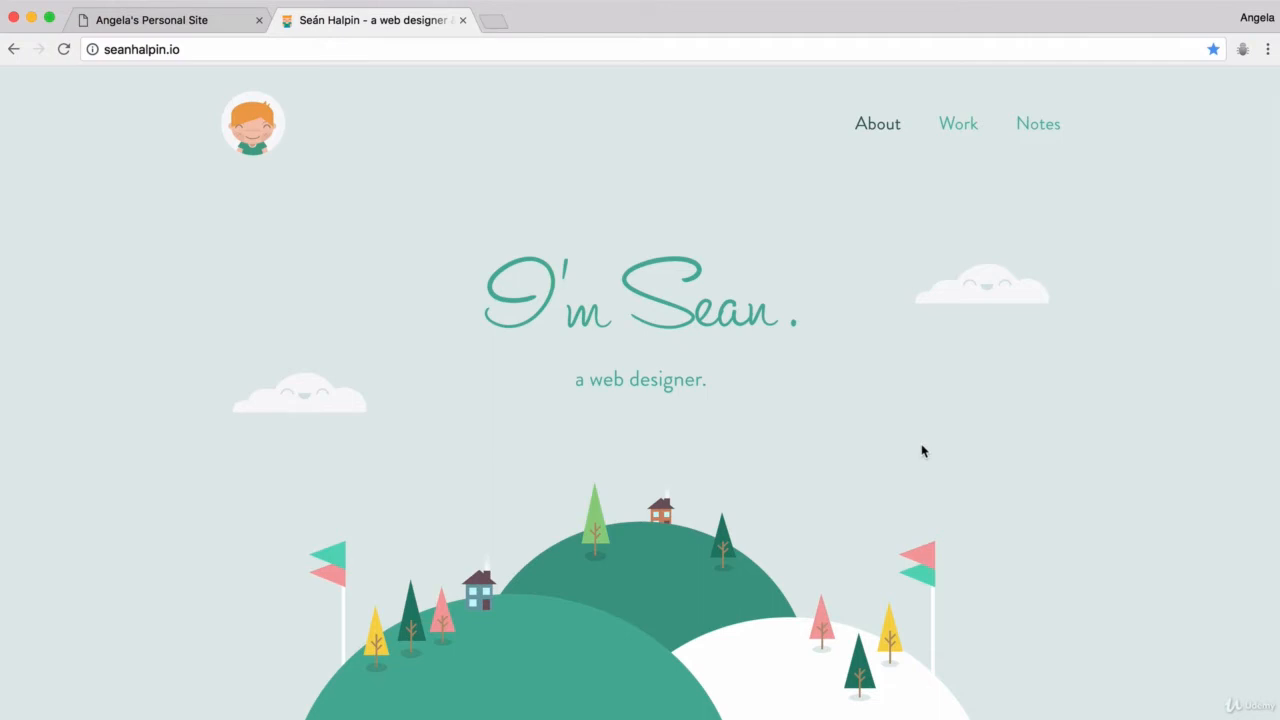
mouse_move(924, 452)
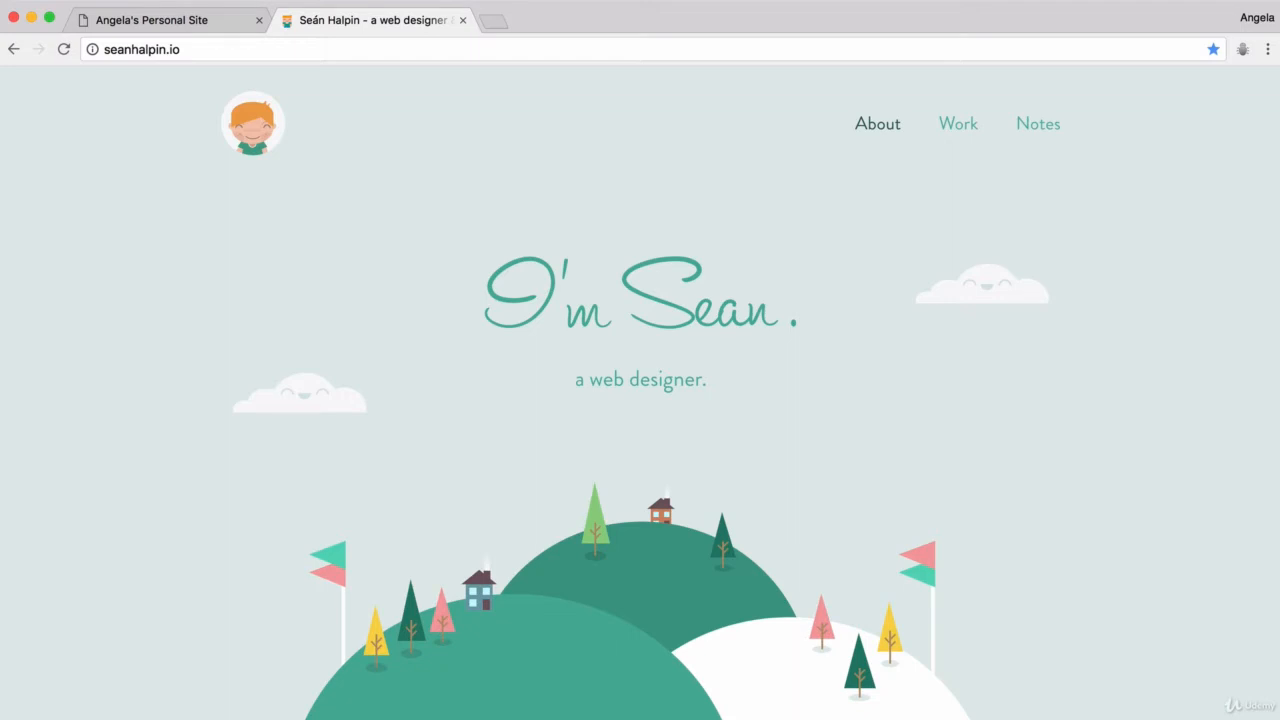
mouse_move(728, 264)
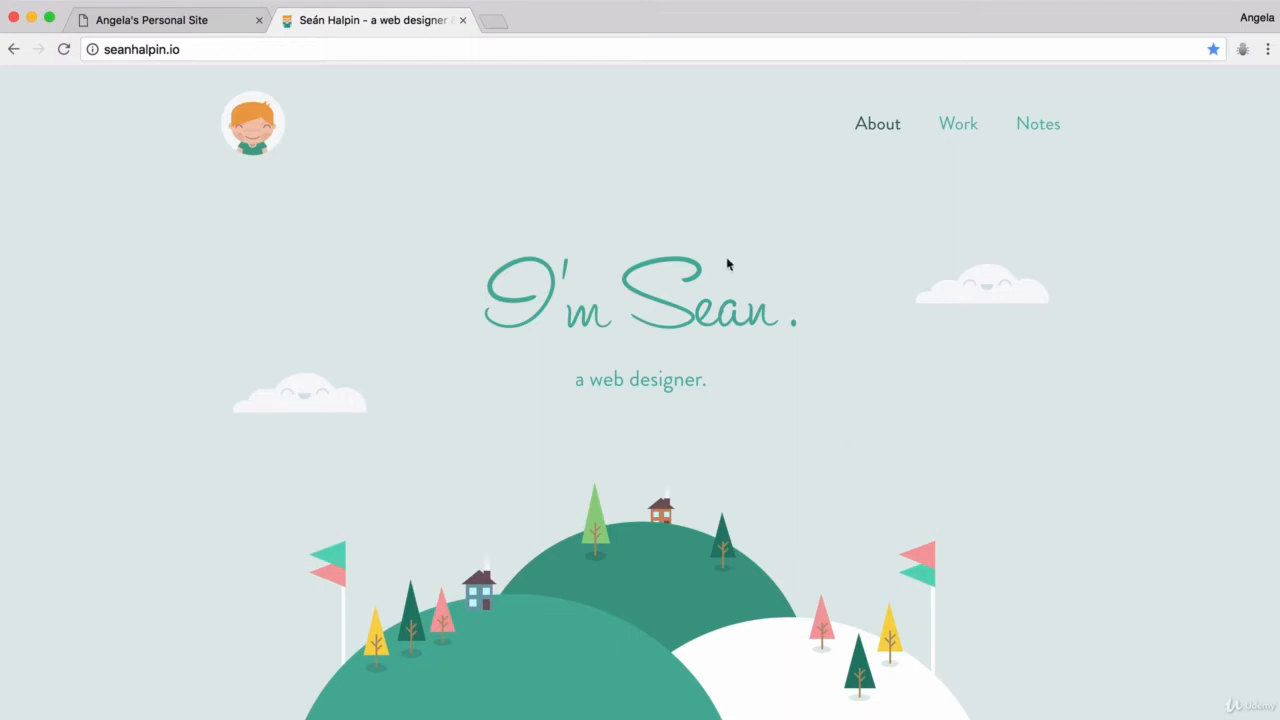
Return to the Angela's Personal Site tab showing the local index.html page.
click(152, 20)
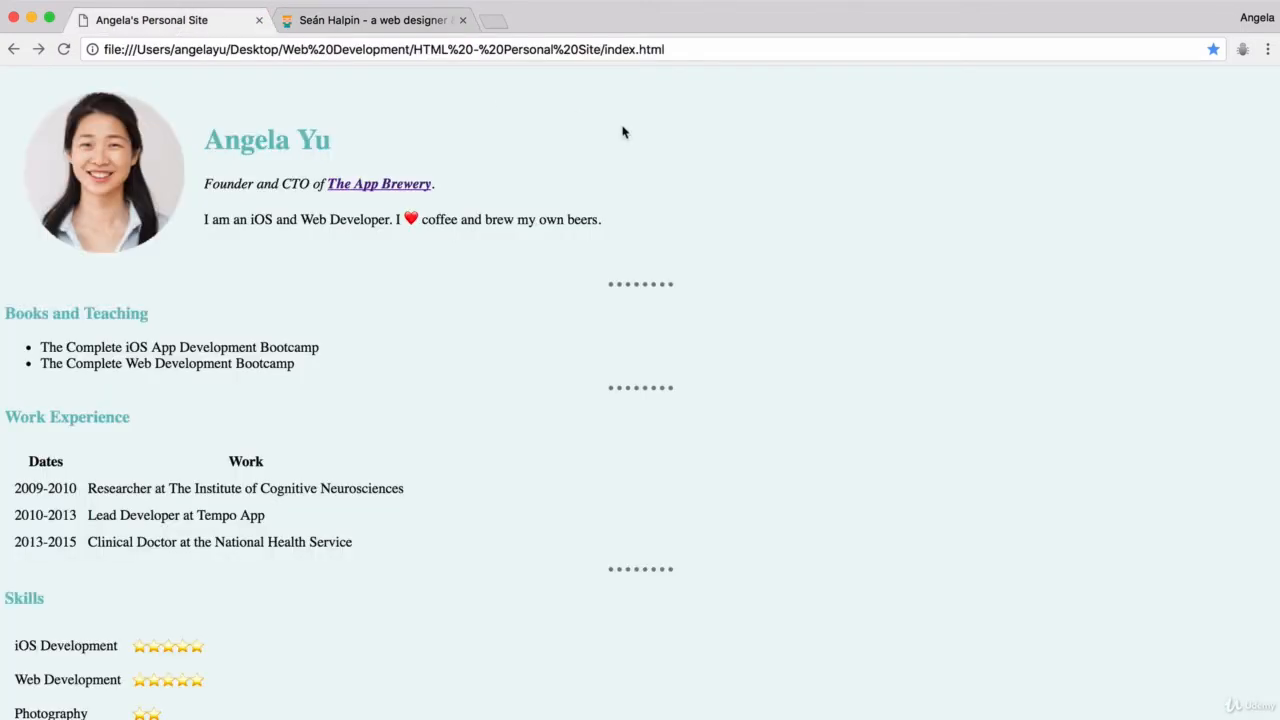
click(376, 20)
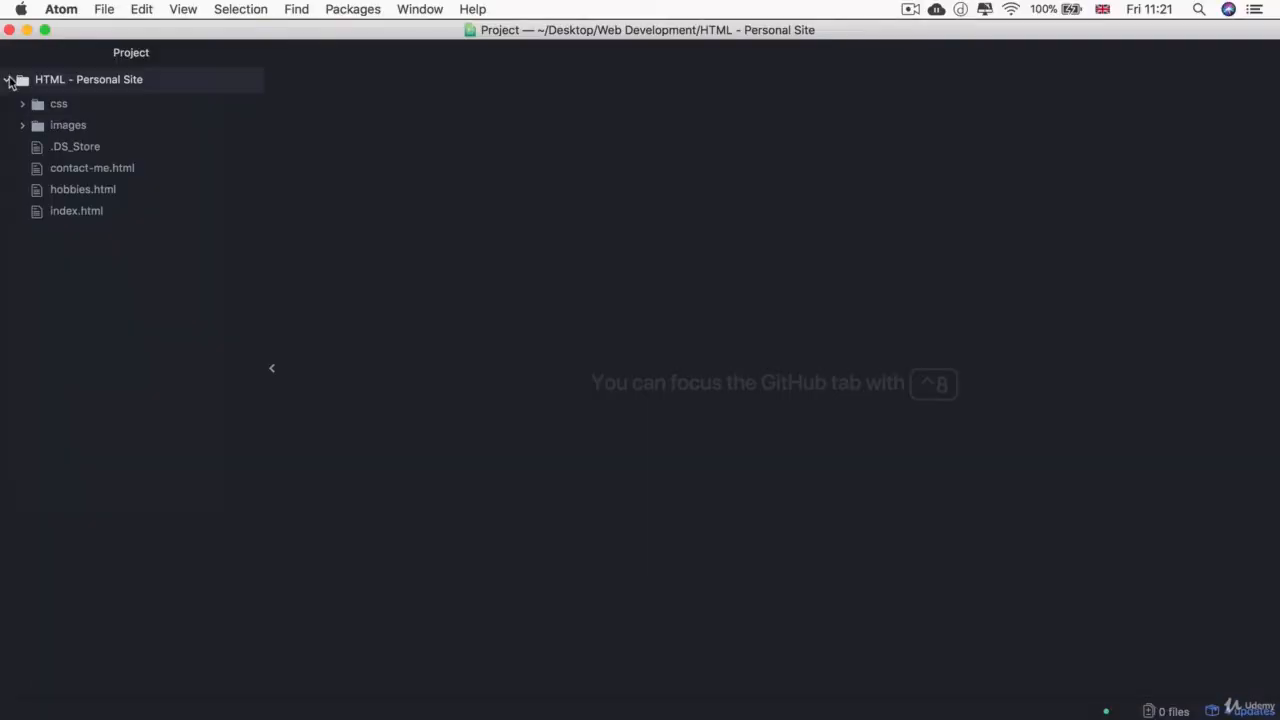
Collapse the HTML - Personal Site folder and remove it as a project folder from Atom.
click(10, 80)
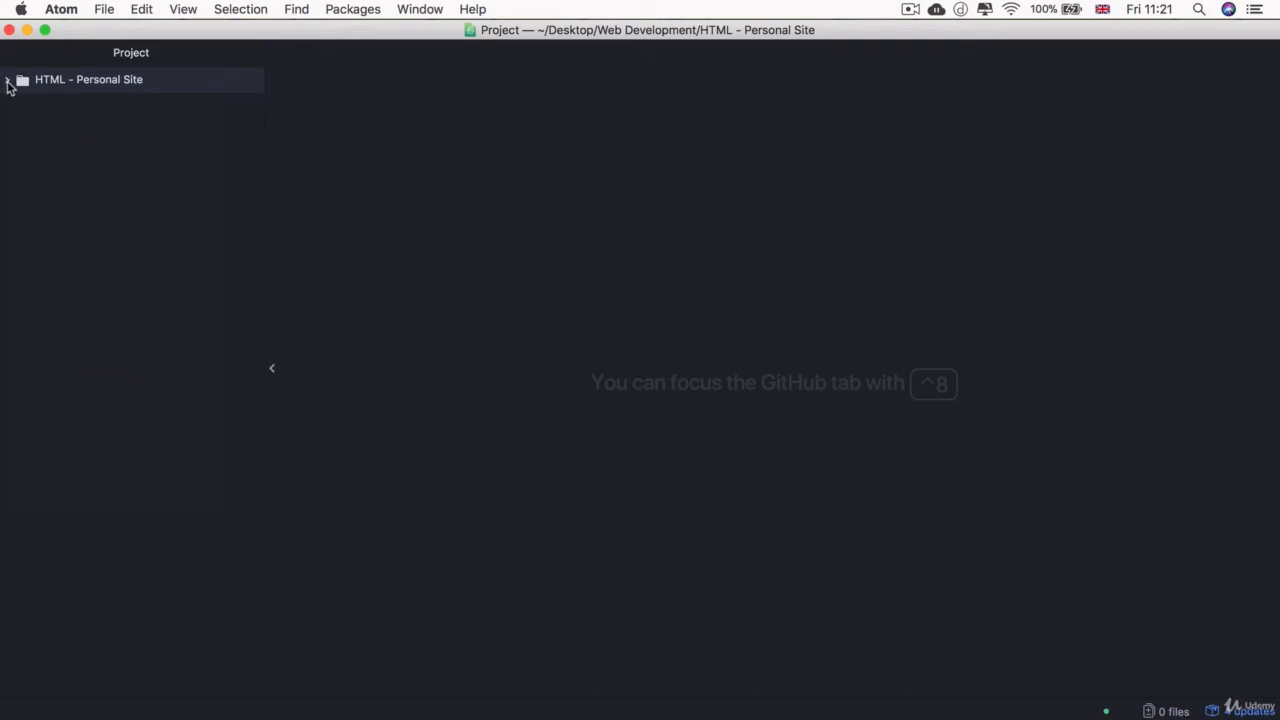
mouse_move(48, 100)
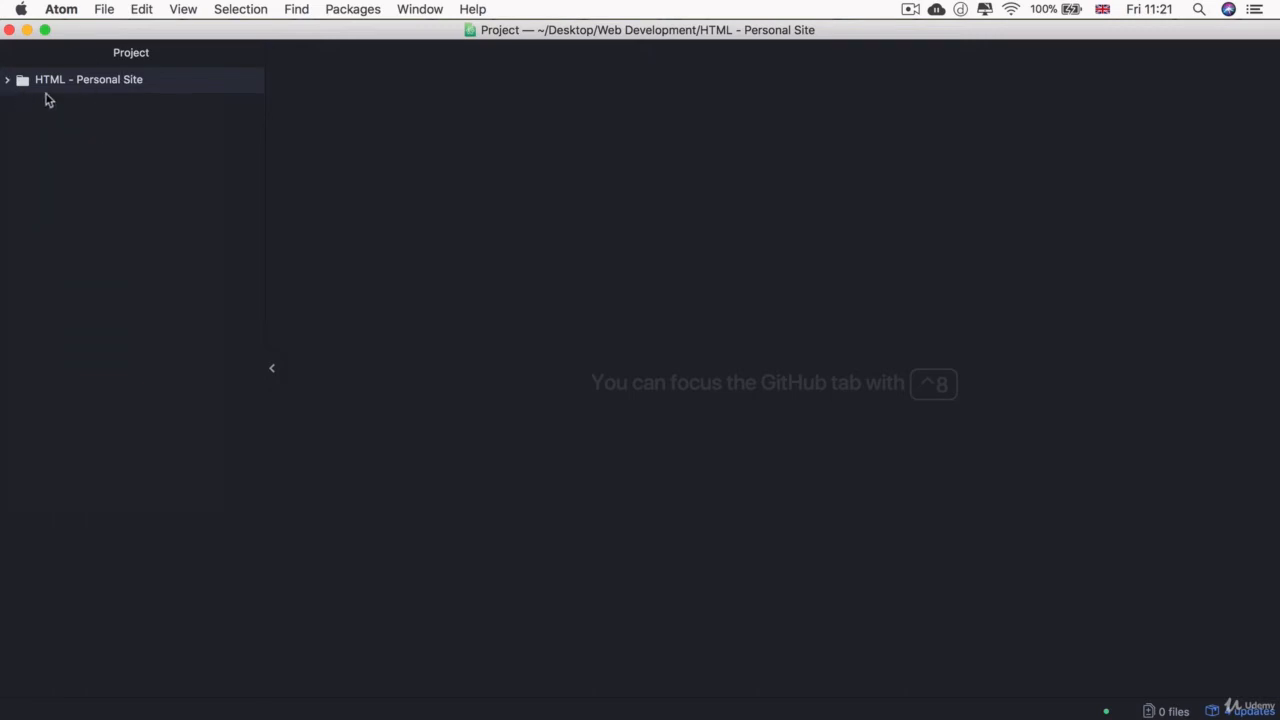
mouse_move(104, 80)
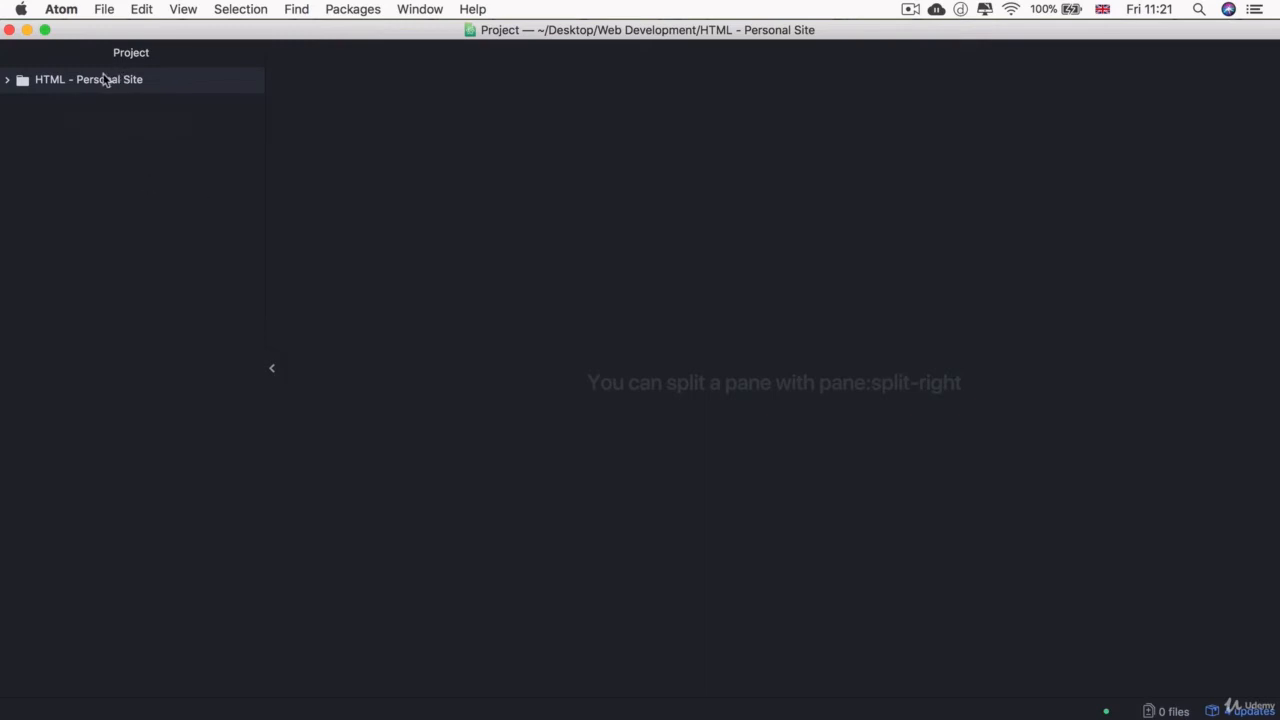
right_click(88, 80)
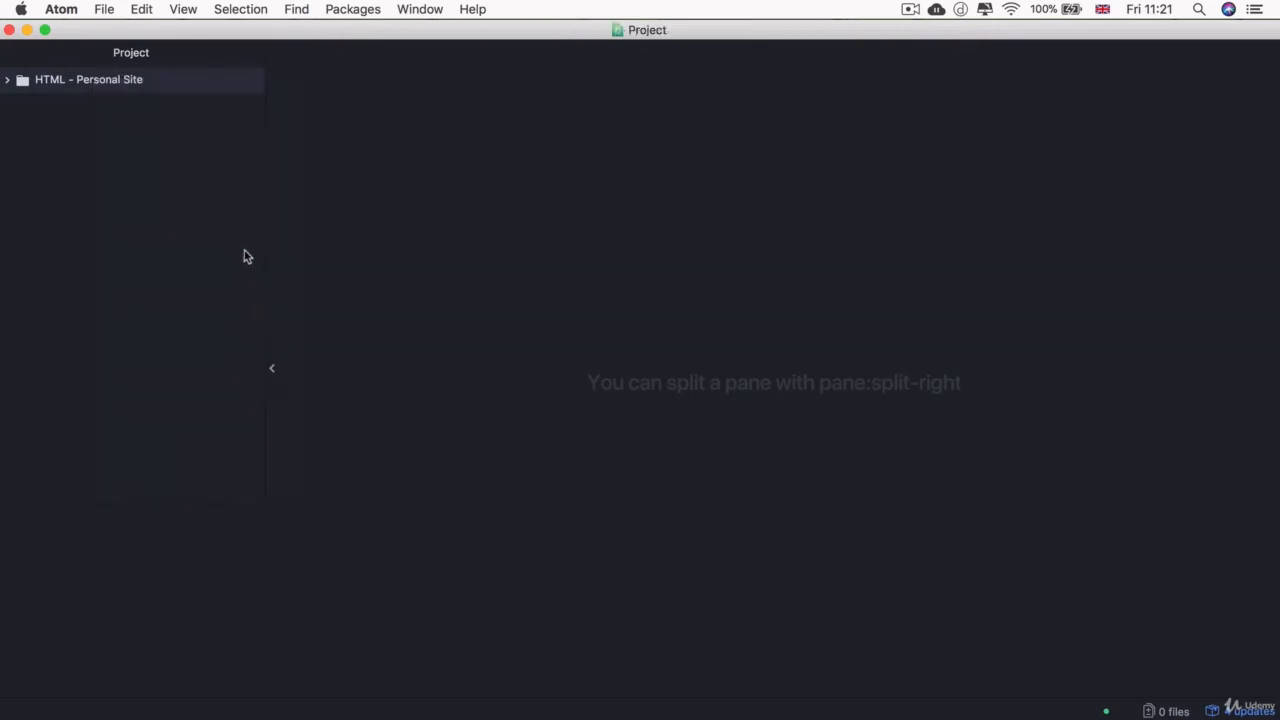
click(272, 368)
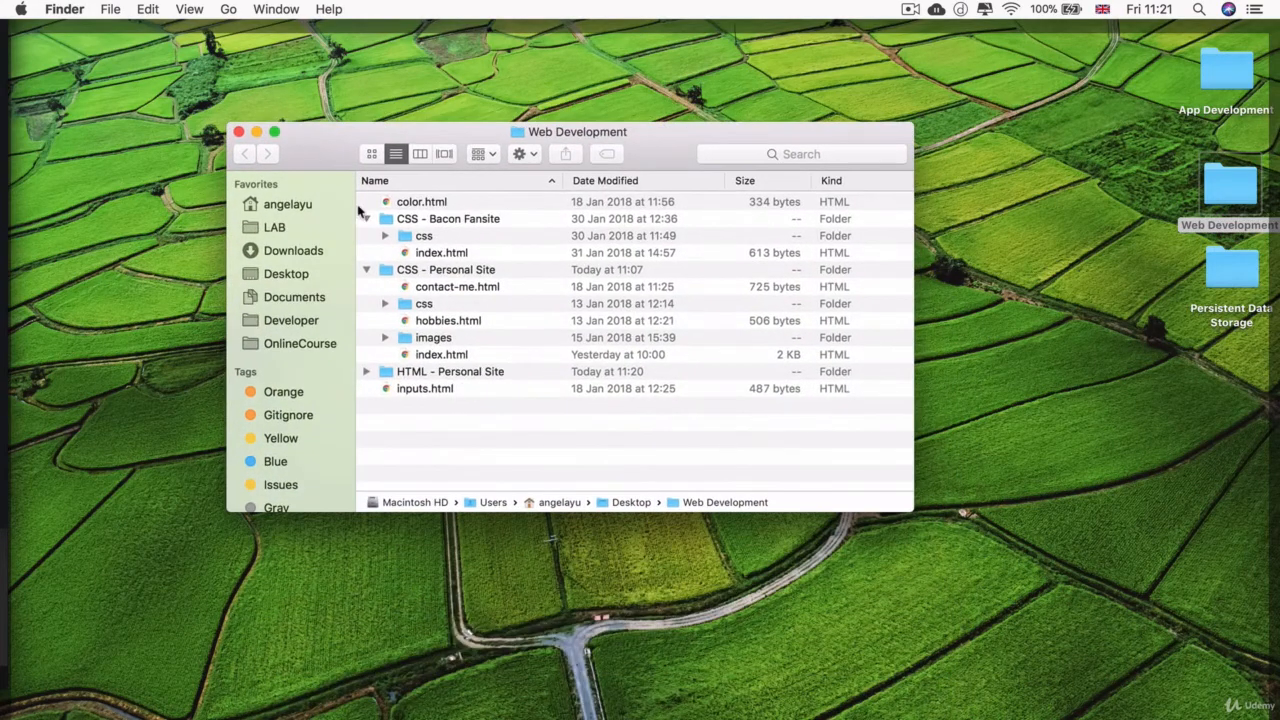
mouse_move(704, 338)
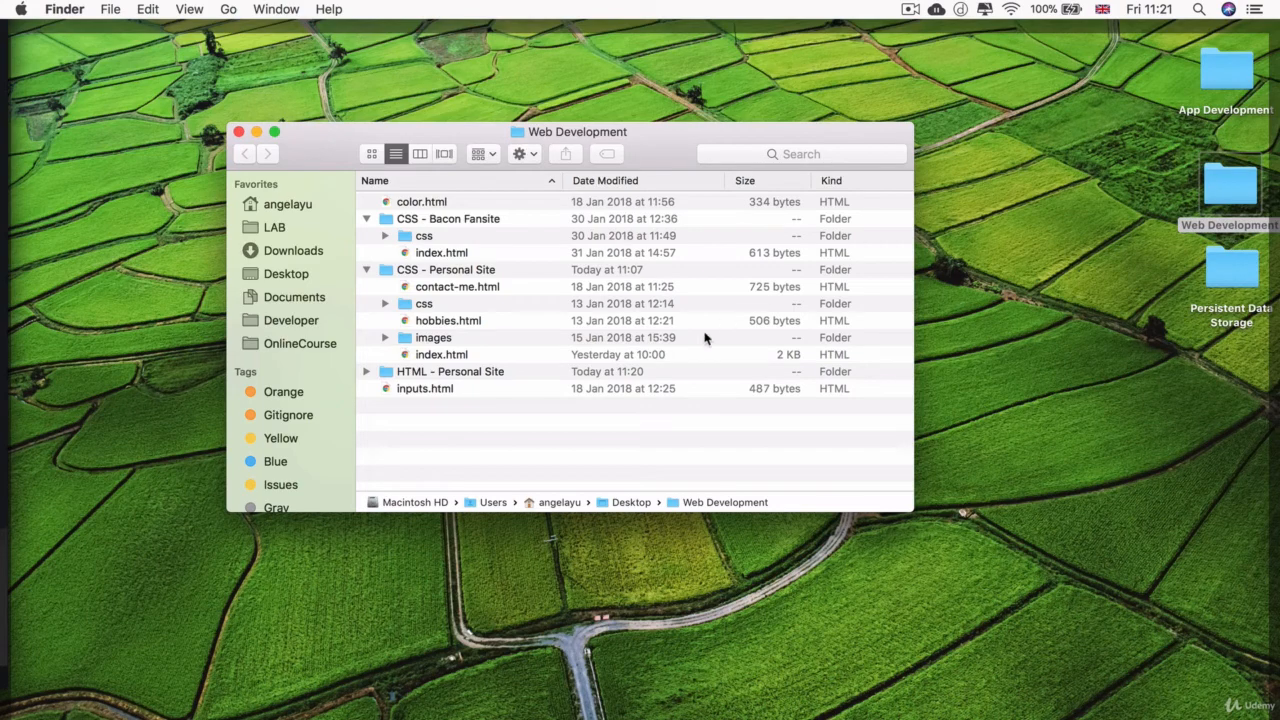
mouse_move(434, 448)
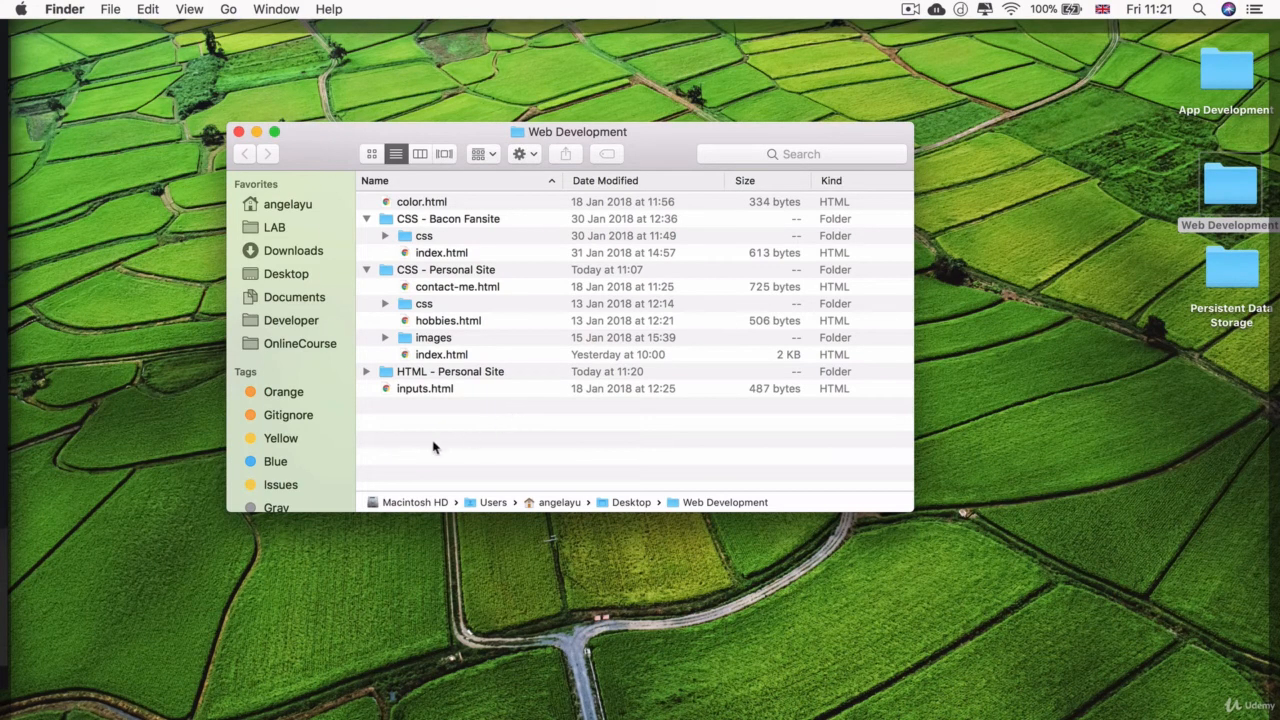
Create a new empty folder named 'CSS - My Site' inside Web Development in Finder.
right_click(434, 448)
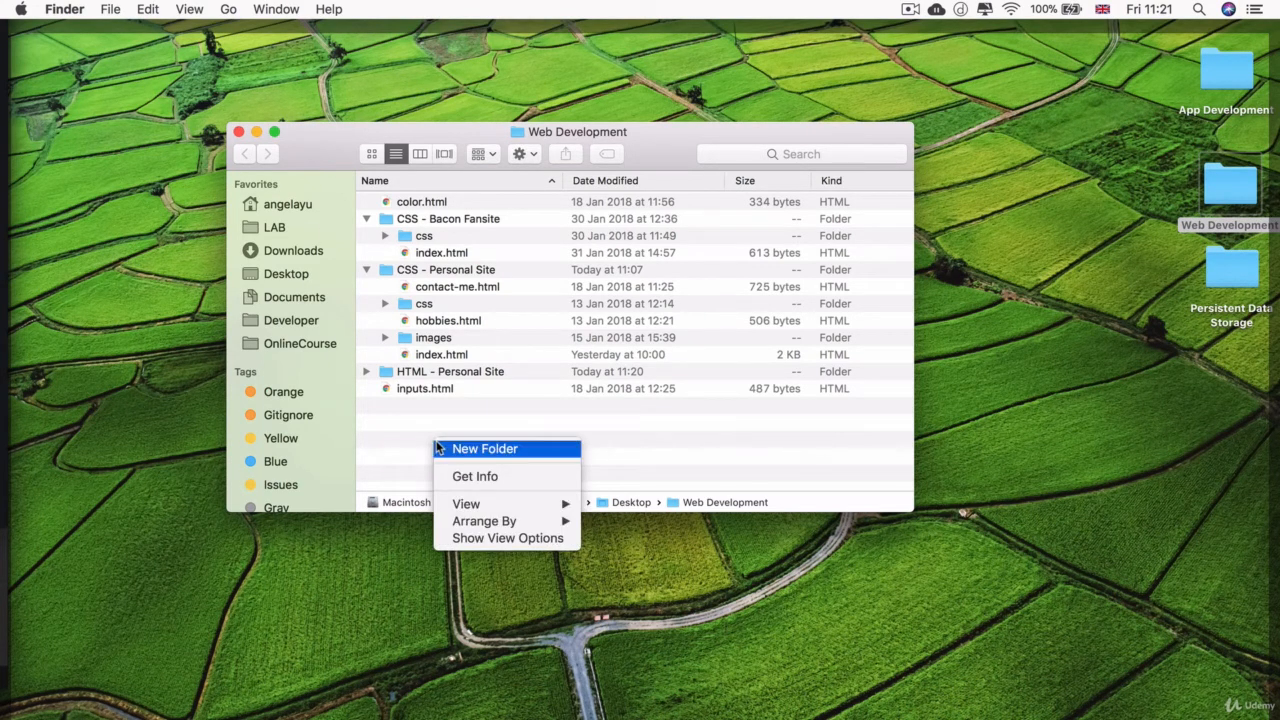
click(484, 448)
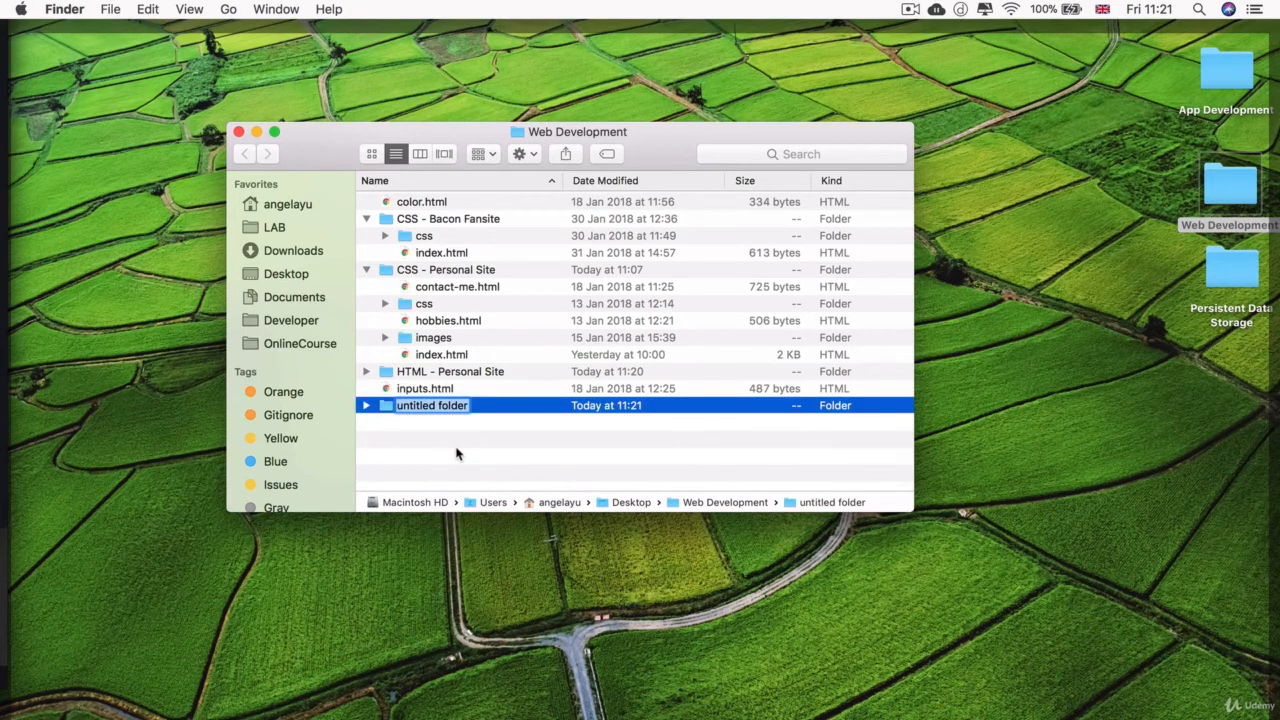
text(CSS - My Sit)
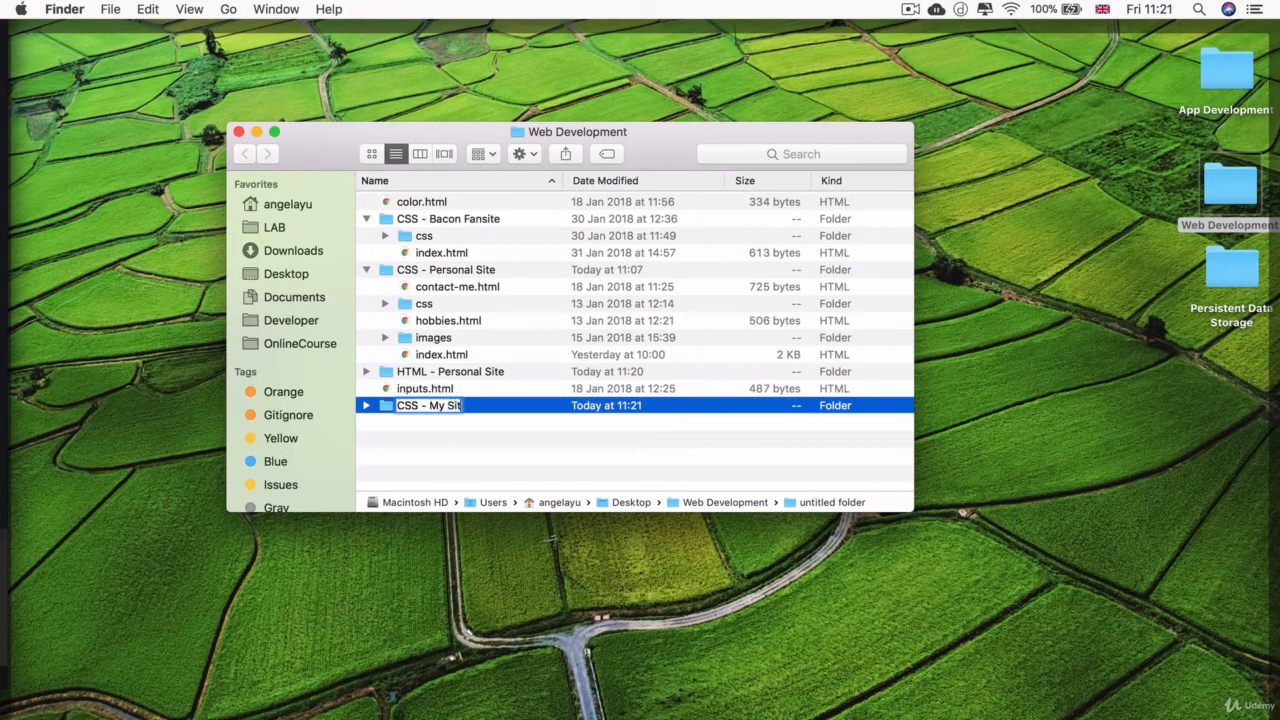
key(Return)
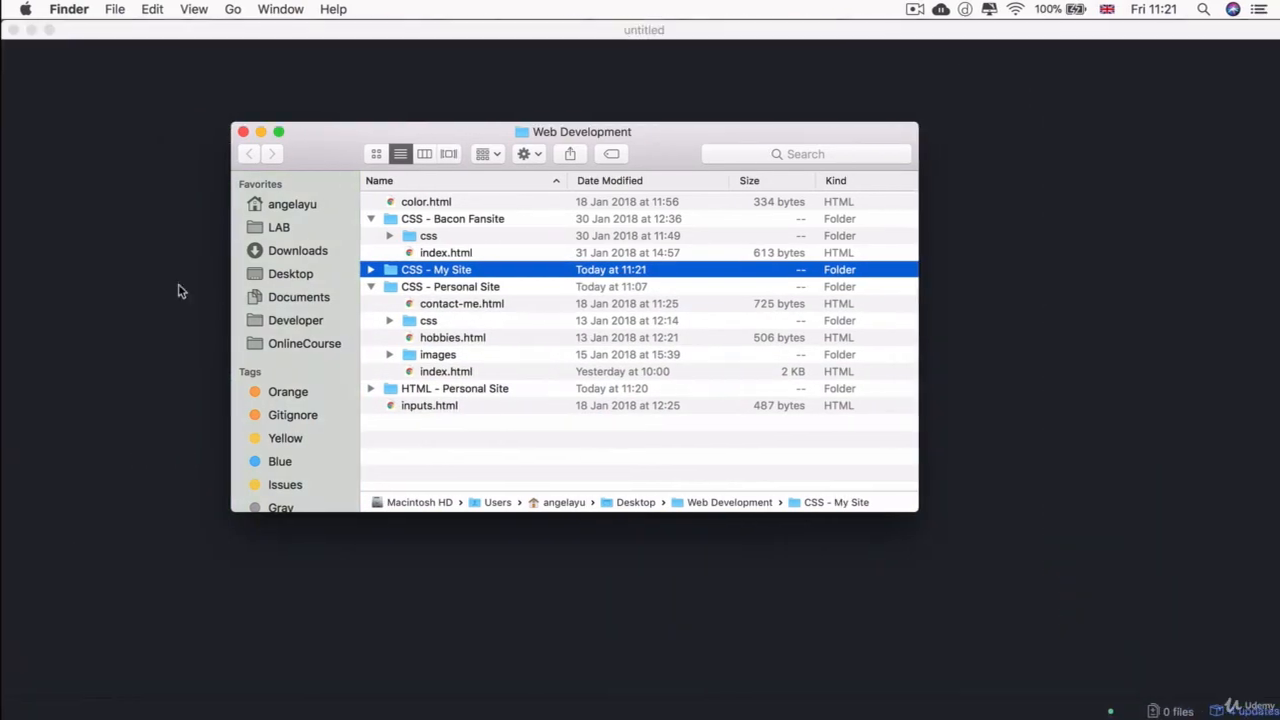
Open the CSS - My Site folder as the Atom project.
click(104, 8)
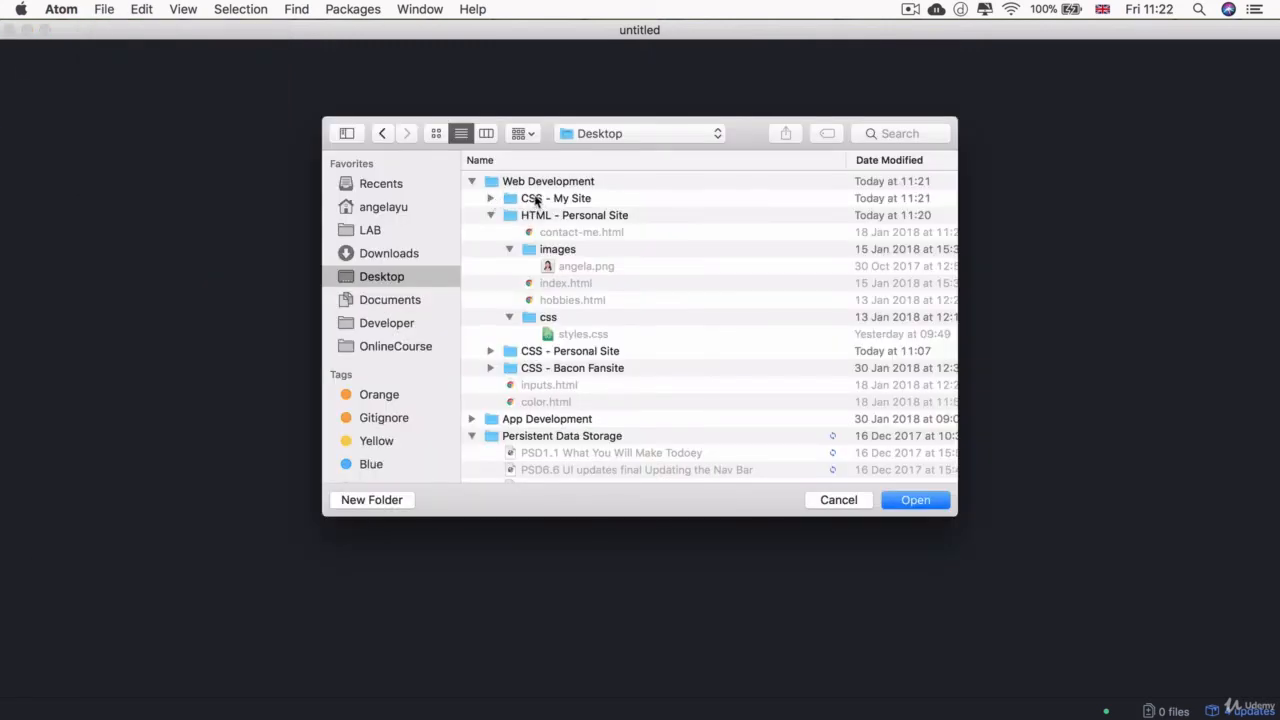
click(556, 198)
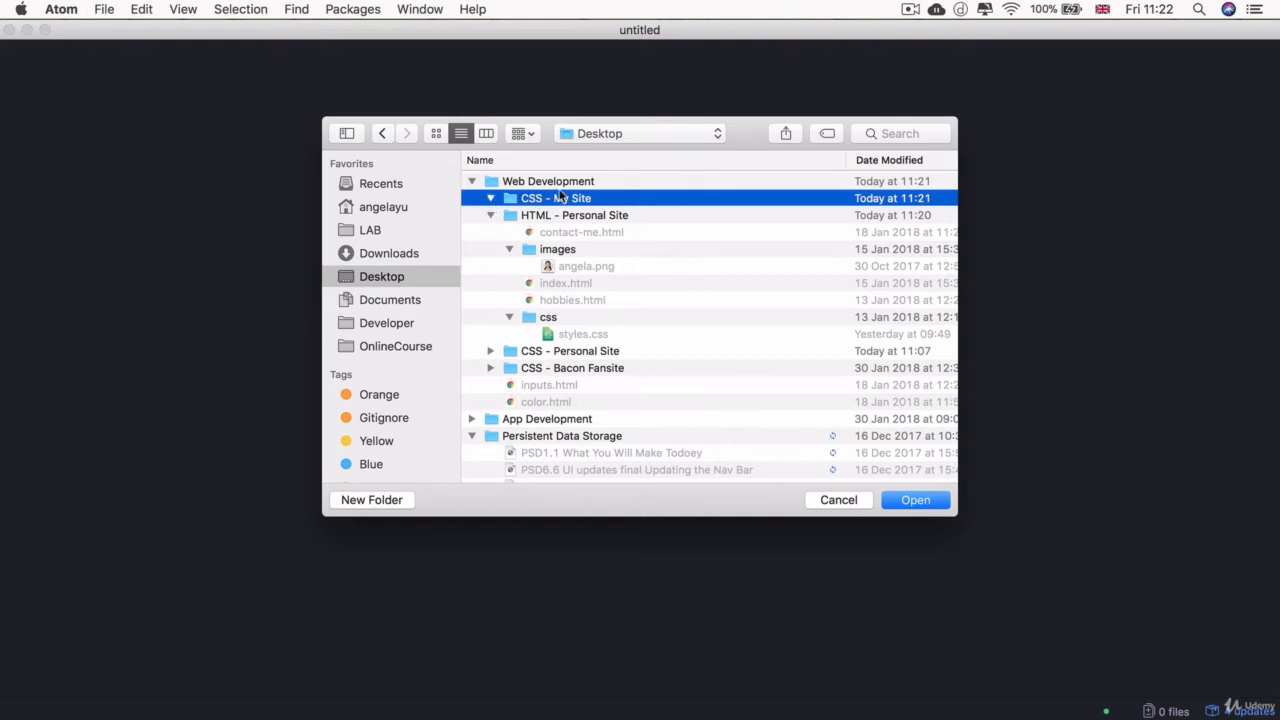
click(914, 500)
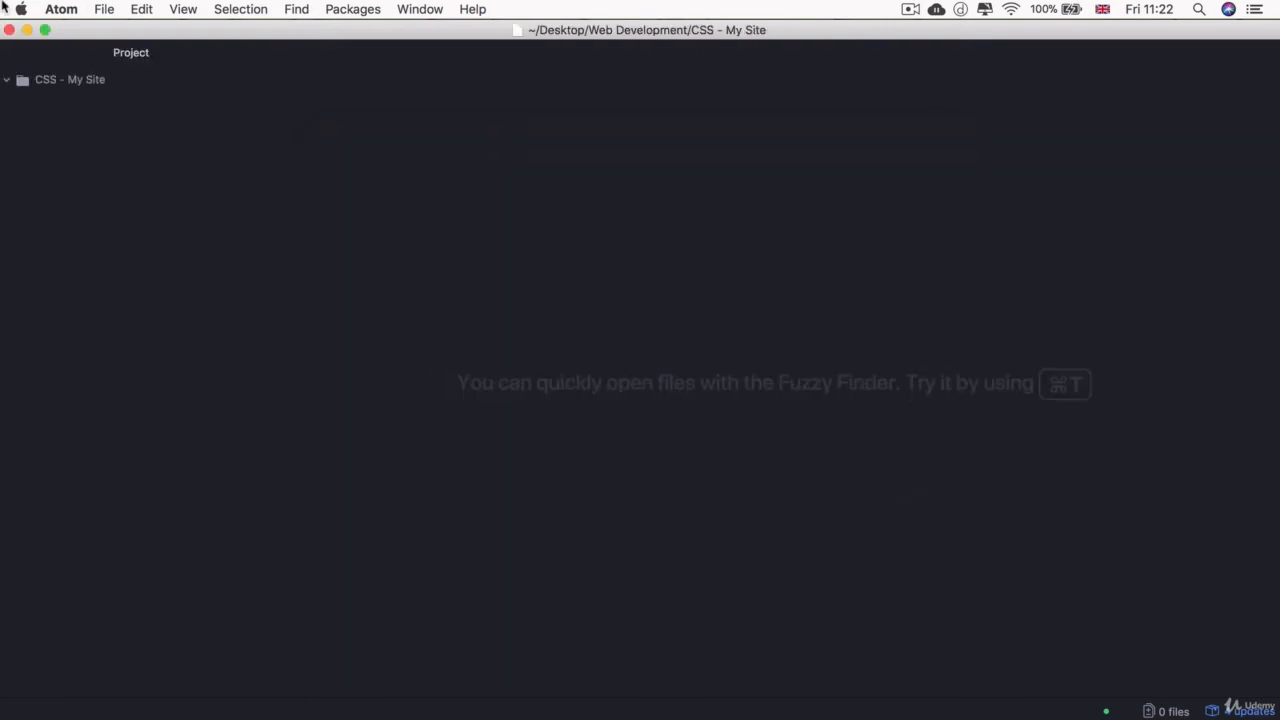
mouse_move(262, 224)
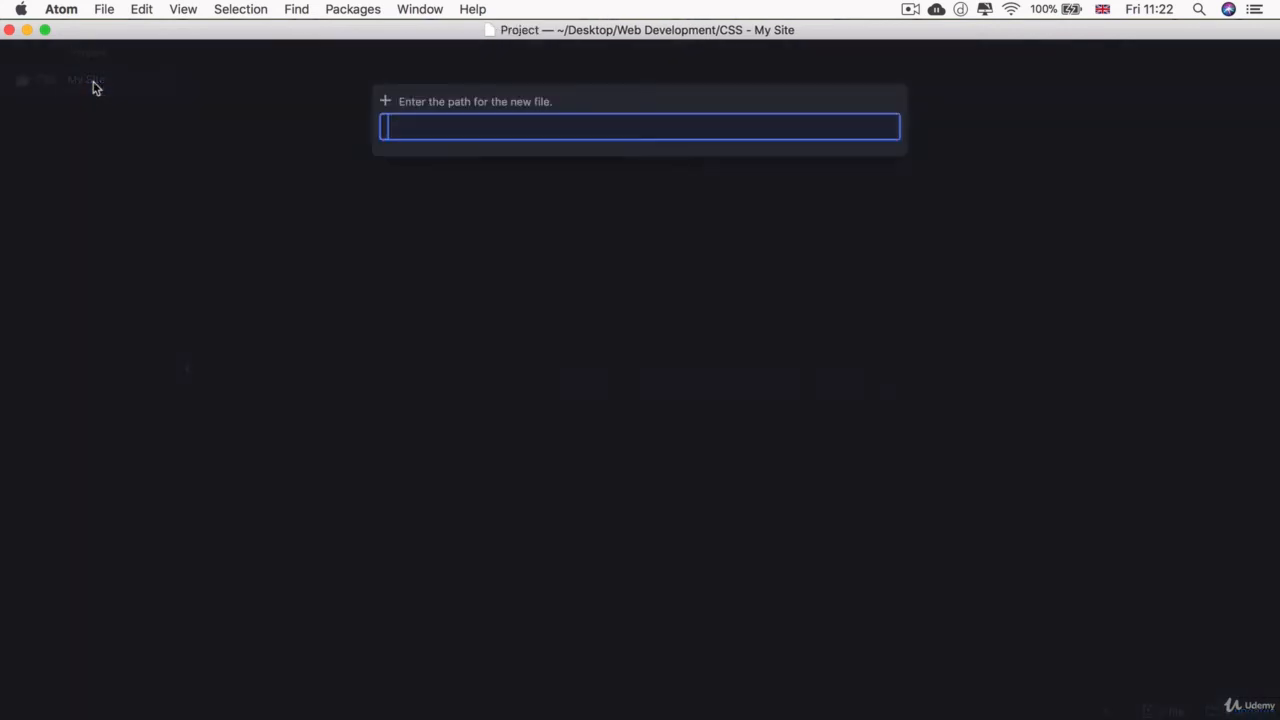
Create index.html with the html boilerplate skeleton and set its title to 'Angela Yu'.
text(inde)
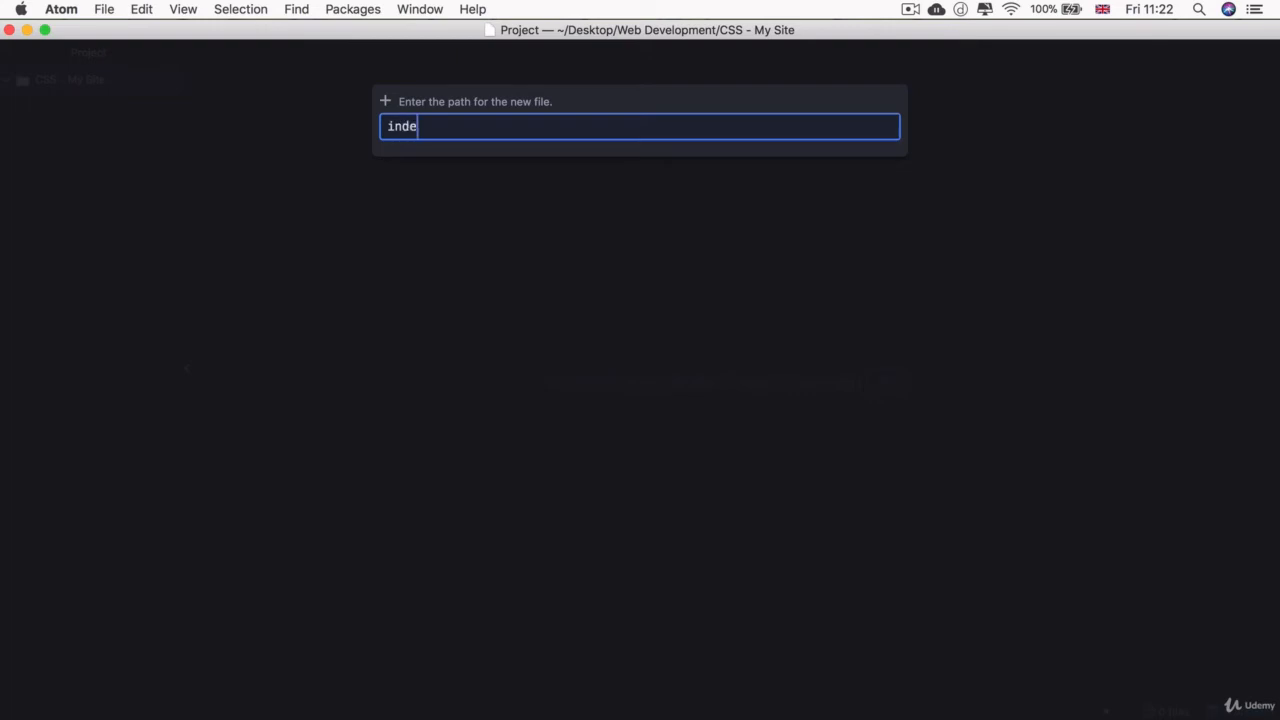
key(Return)
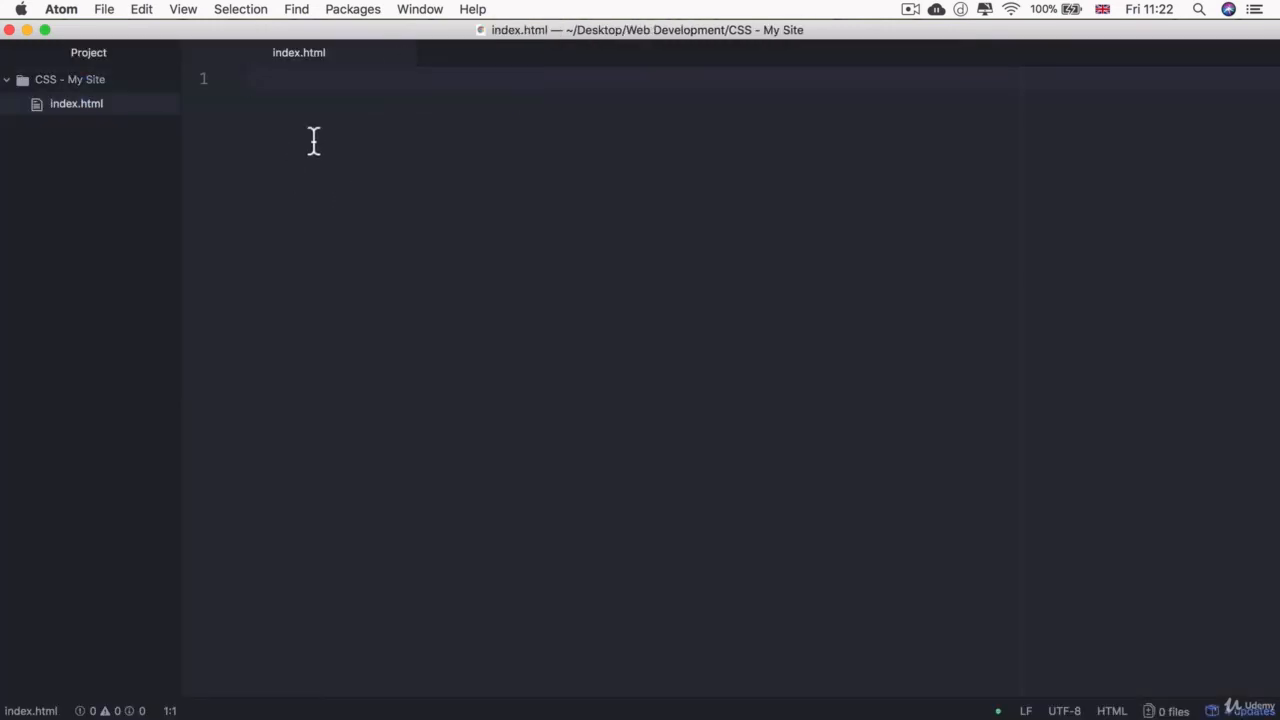
text(ht)
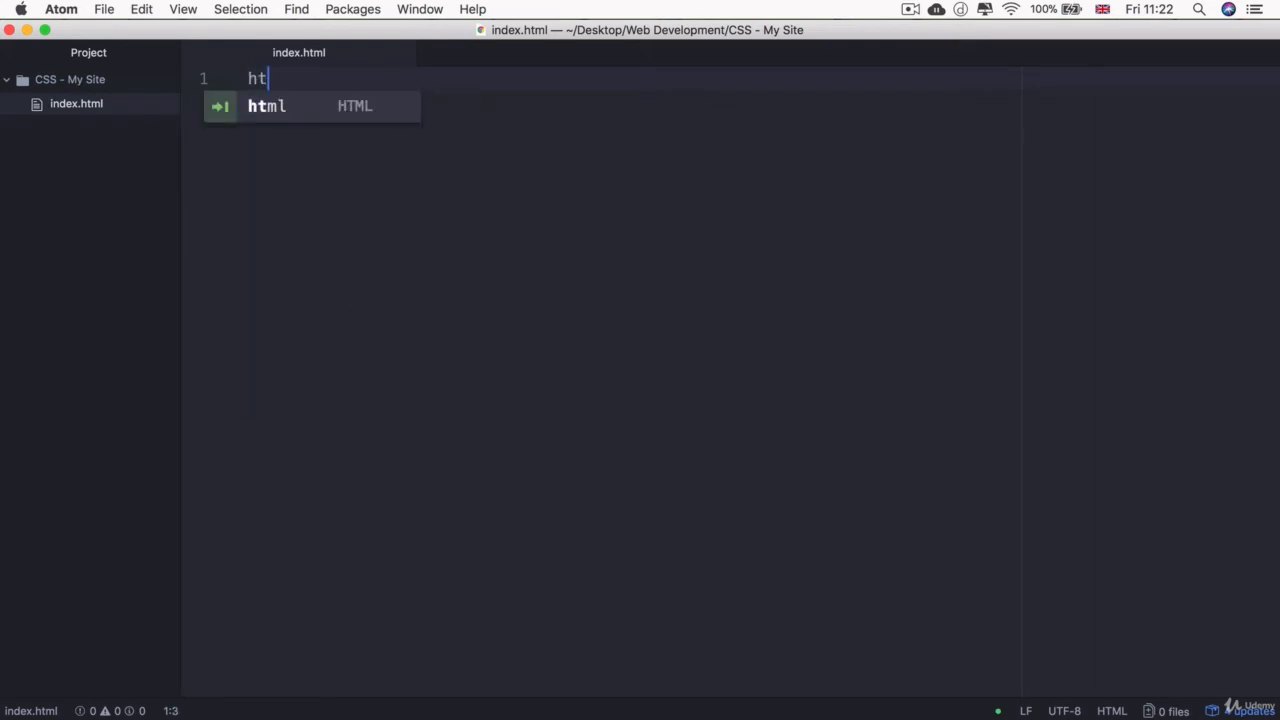
text(ml>)
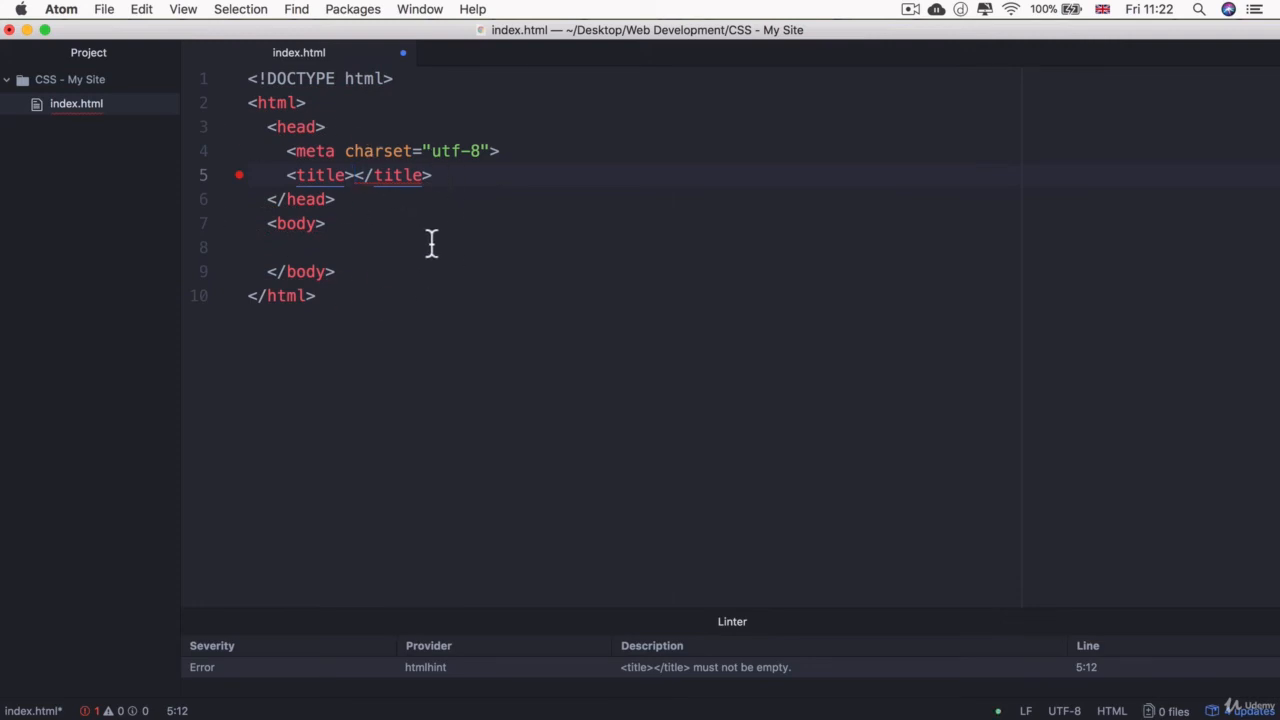
click(356, 176)
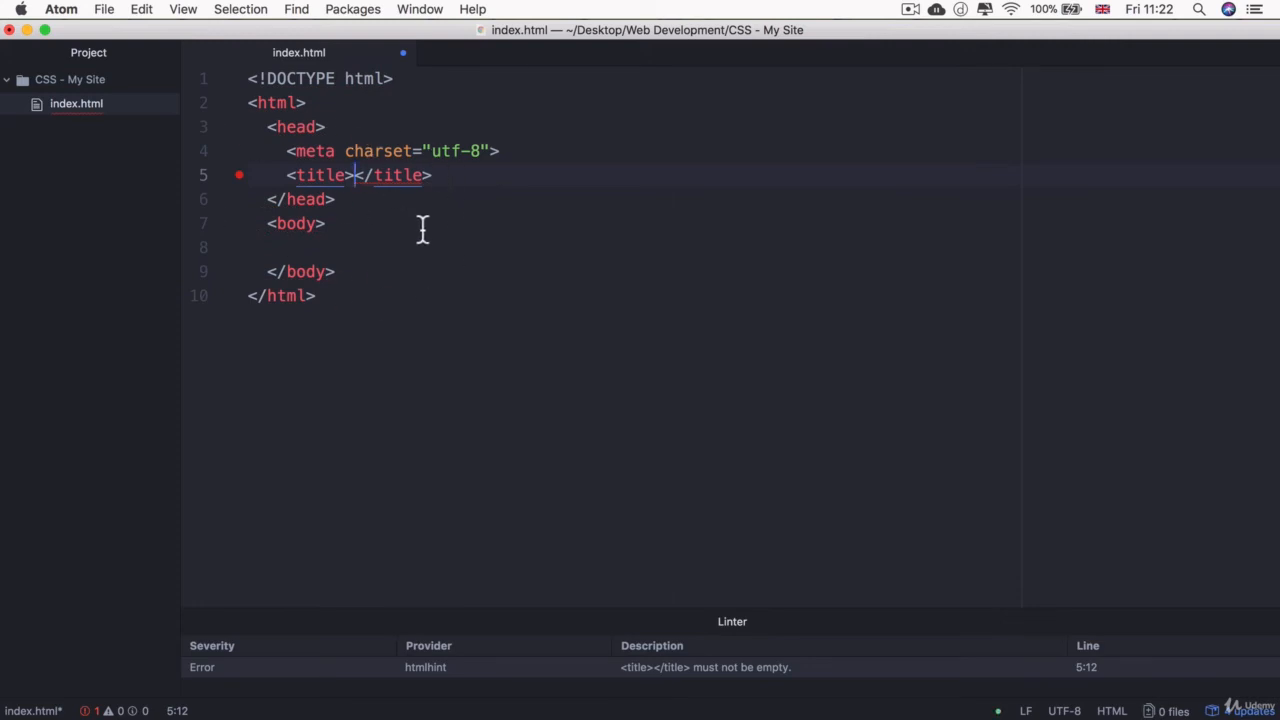
text(Angela Yu)
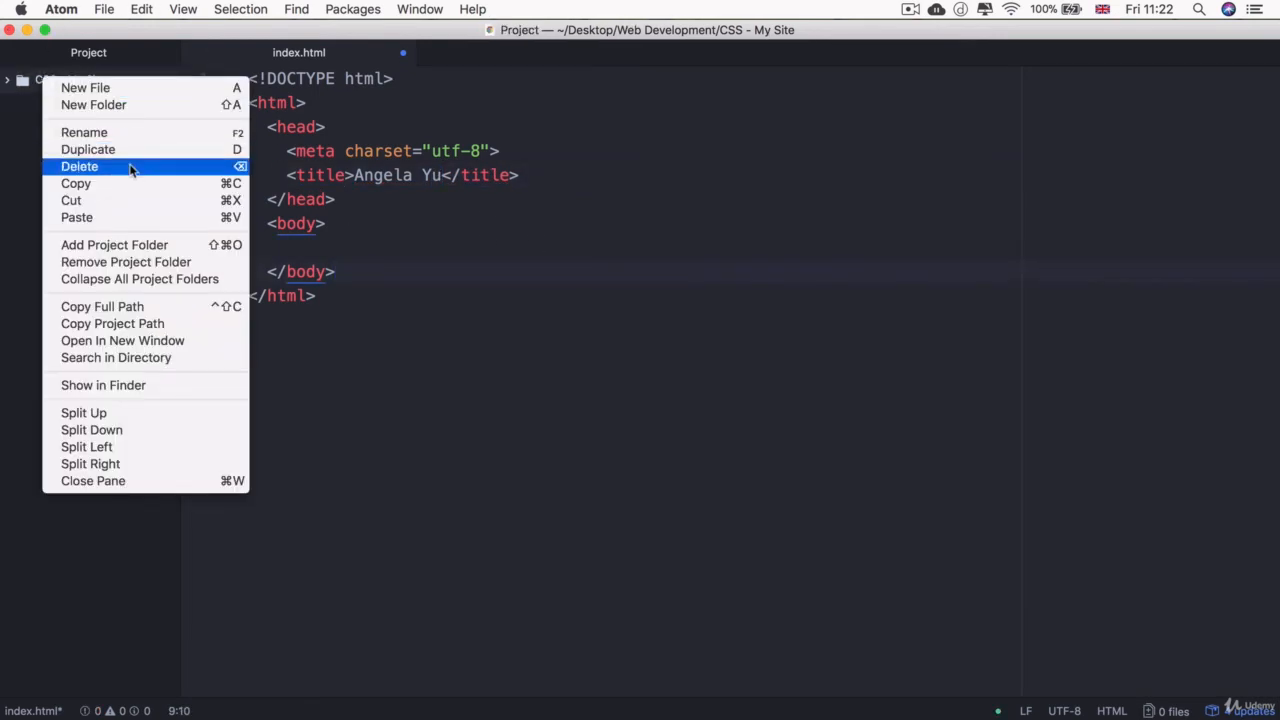
mouse_move(130, 136)
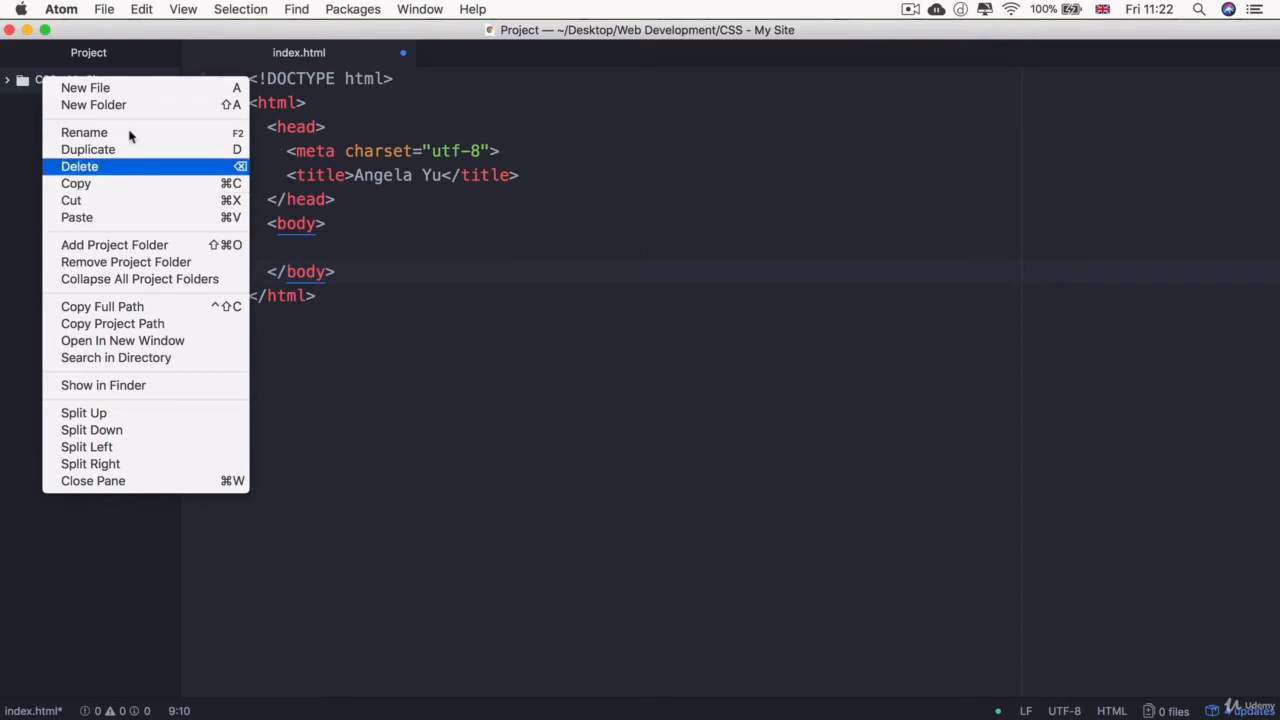
Add a css folder to the project containing a new empty styles.css file.
click(92, 104)
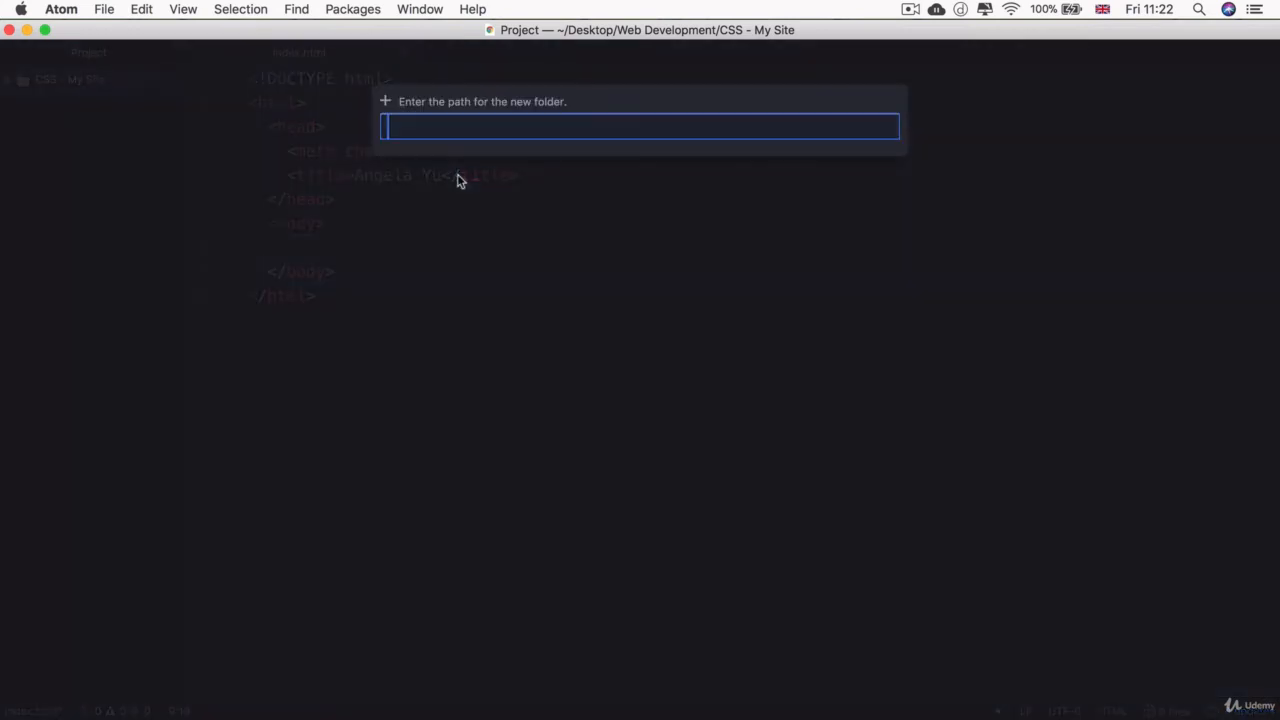
key(Escape)
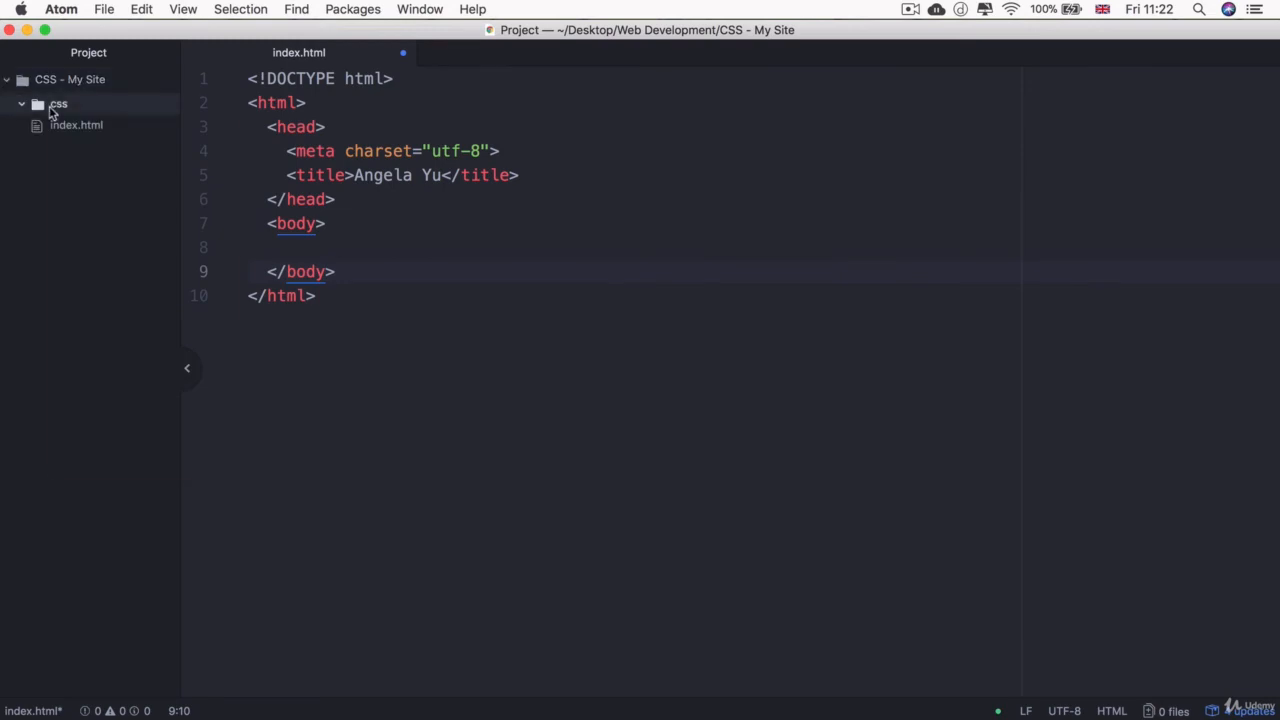
text(css/style)
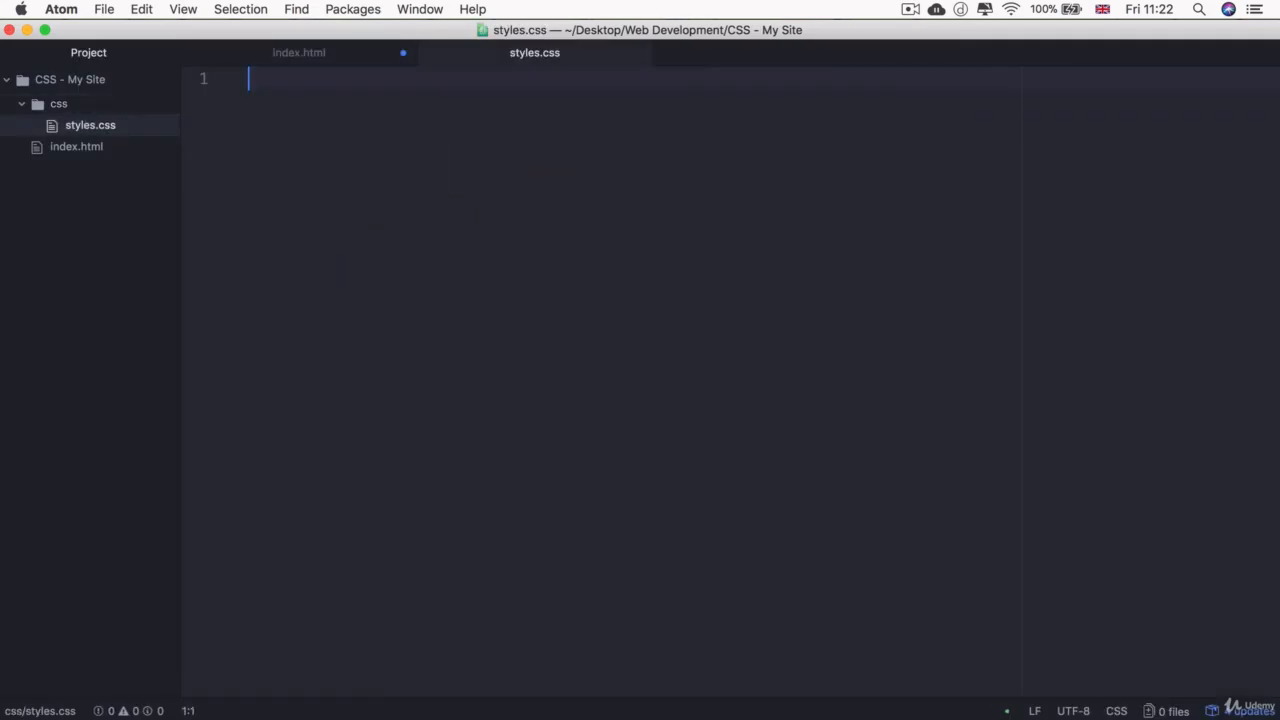
mouse_move(336, 80)
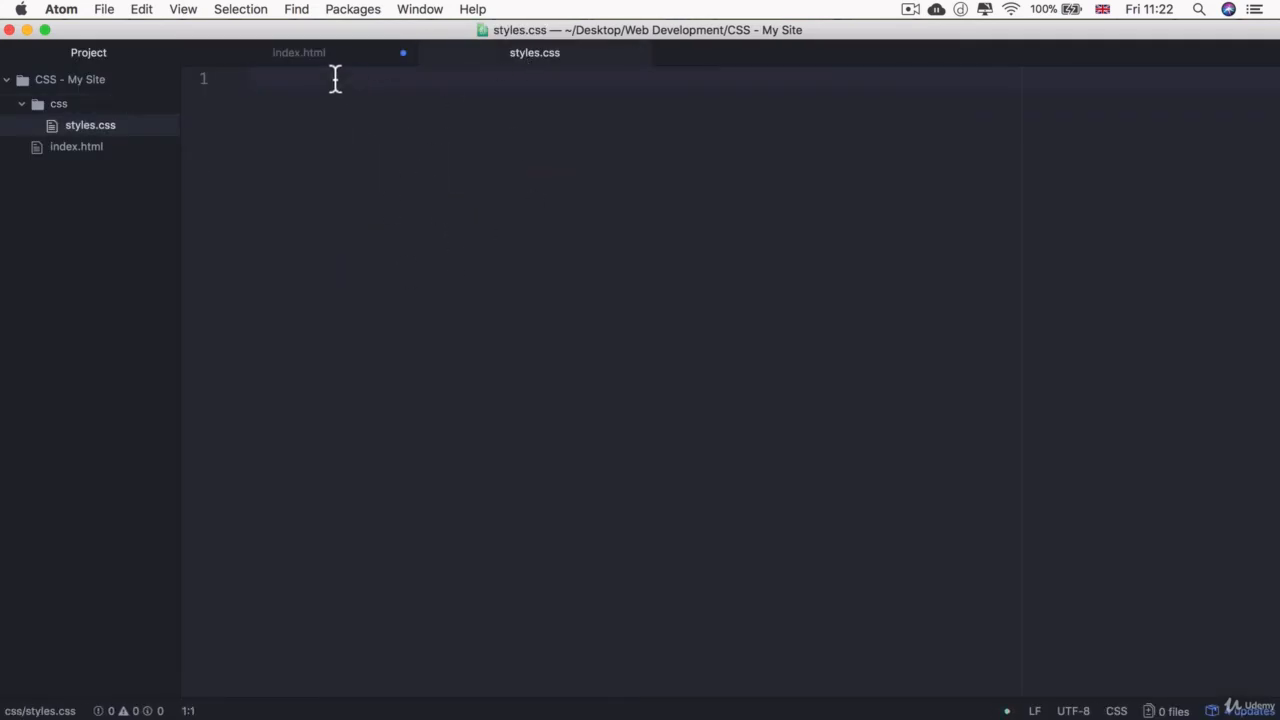
Add a link tag in index.html's head pointing to css/styles.css, without the type attribute or leading slash.
click(298, 52)
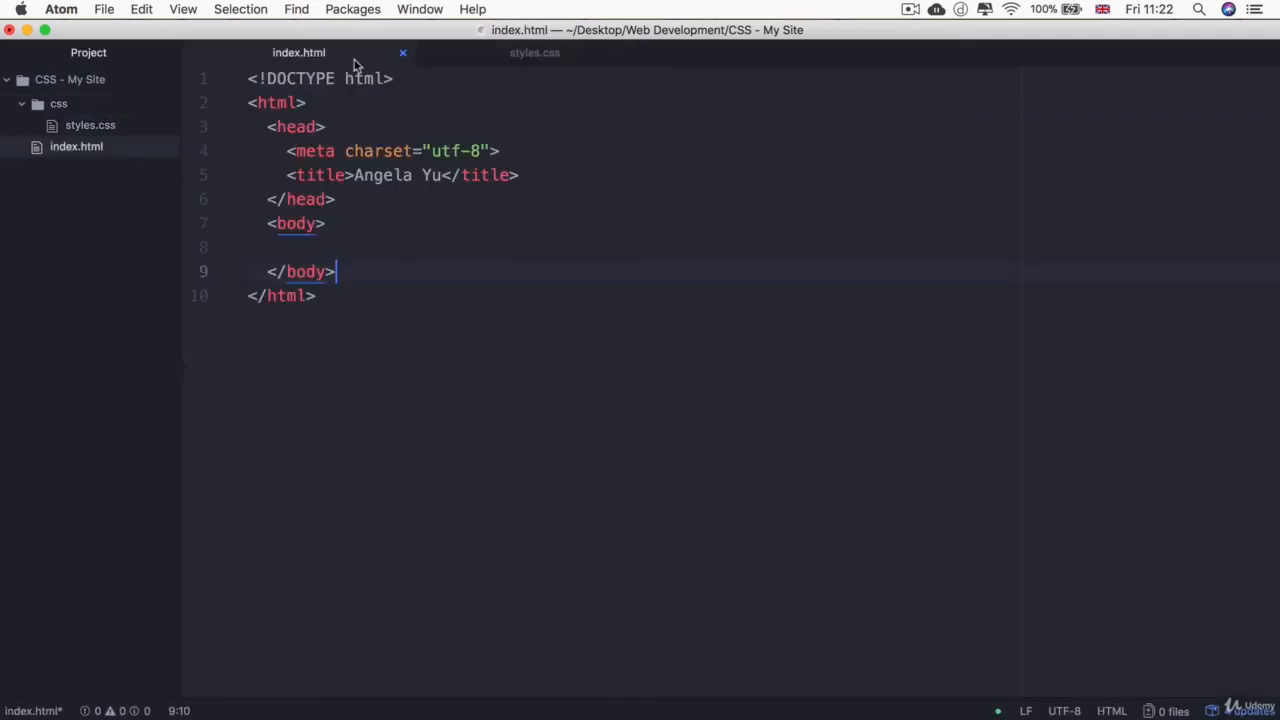
text(li)
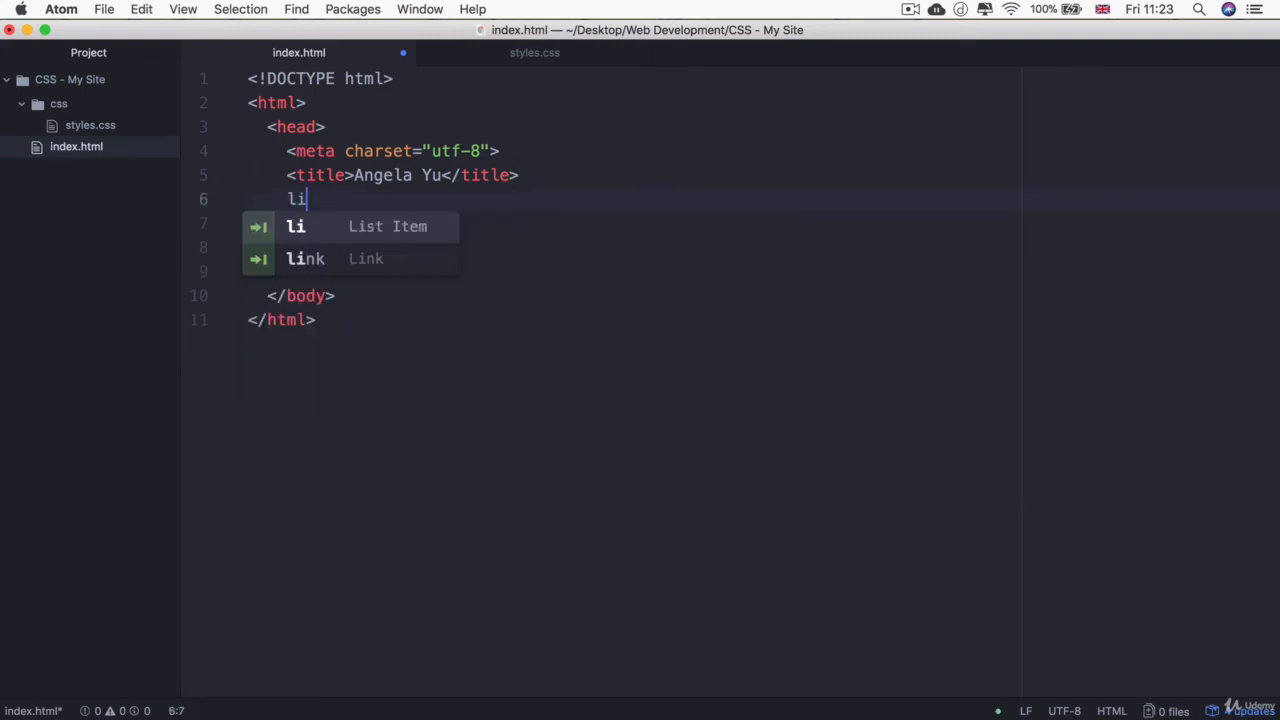
text(nk)
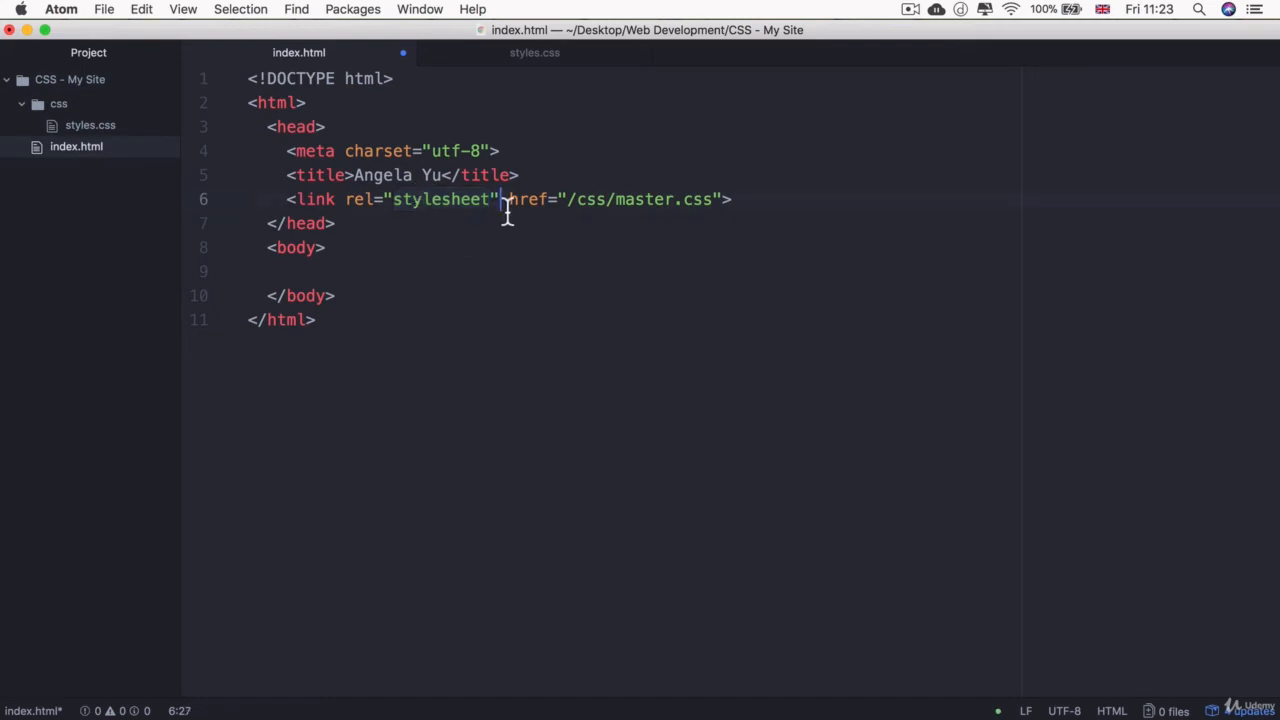
text(text/css)
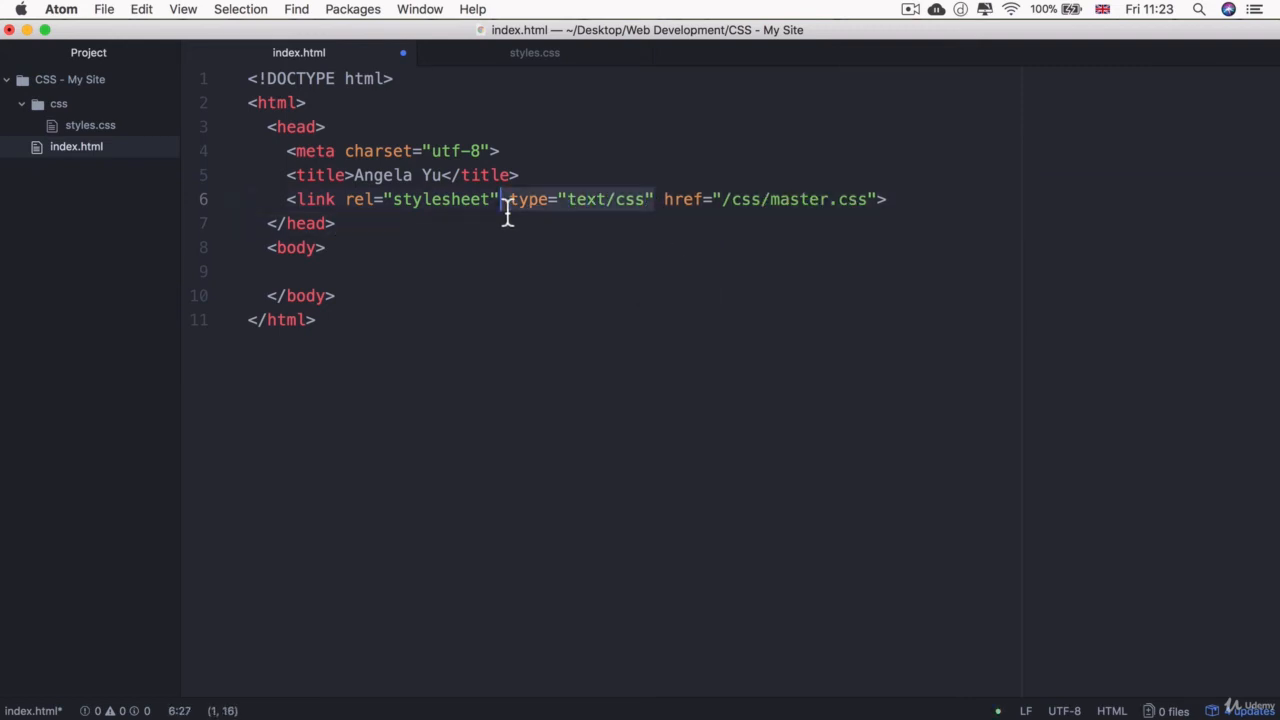
key(Backspace)
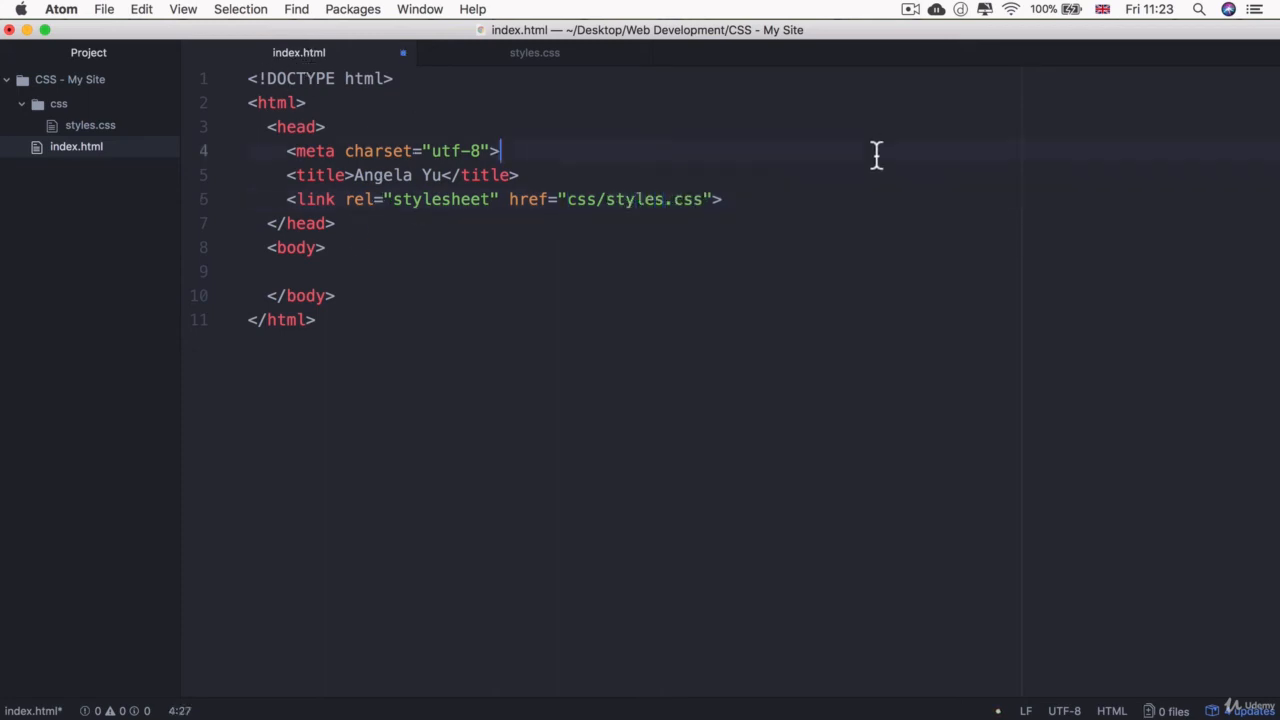
Write a body rule in styles.css setting background-color: blue, then return to index.html.
click(534, 52)
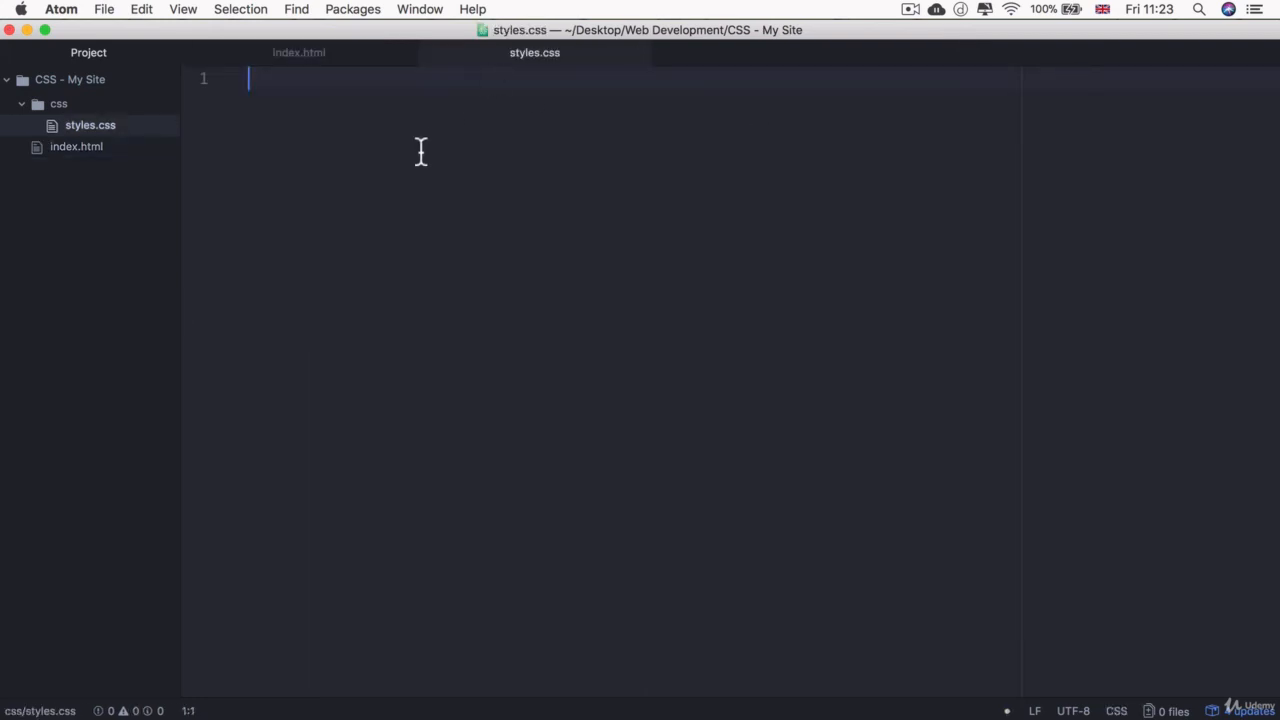
text(body {)
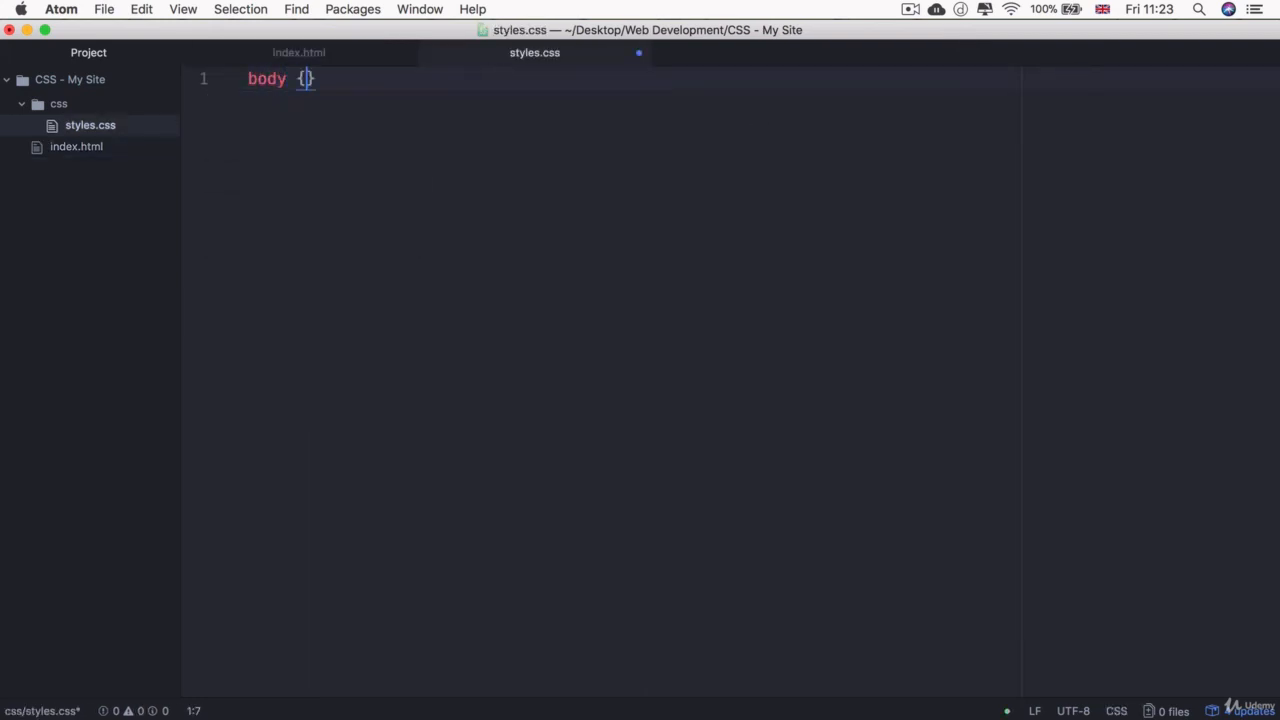
key(Return)
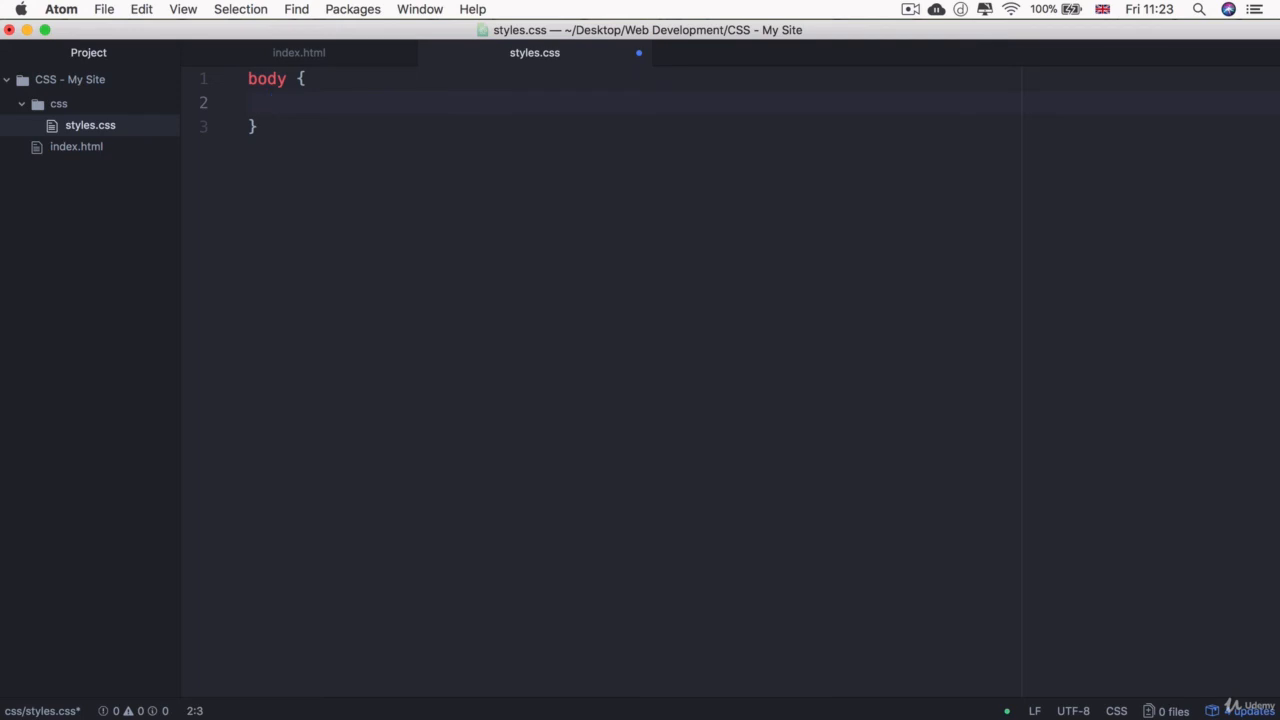
text(background-color: blu)
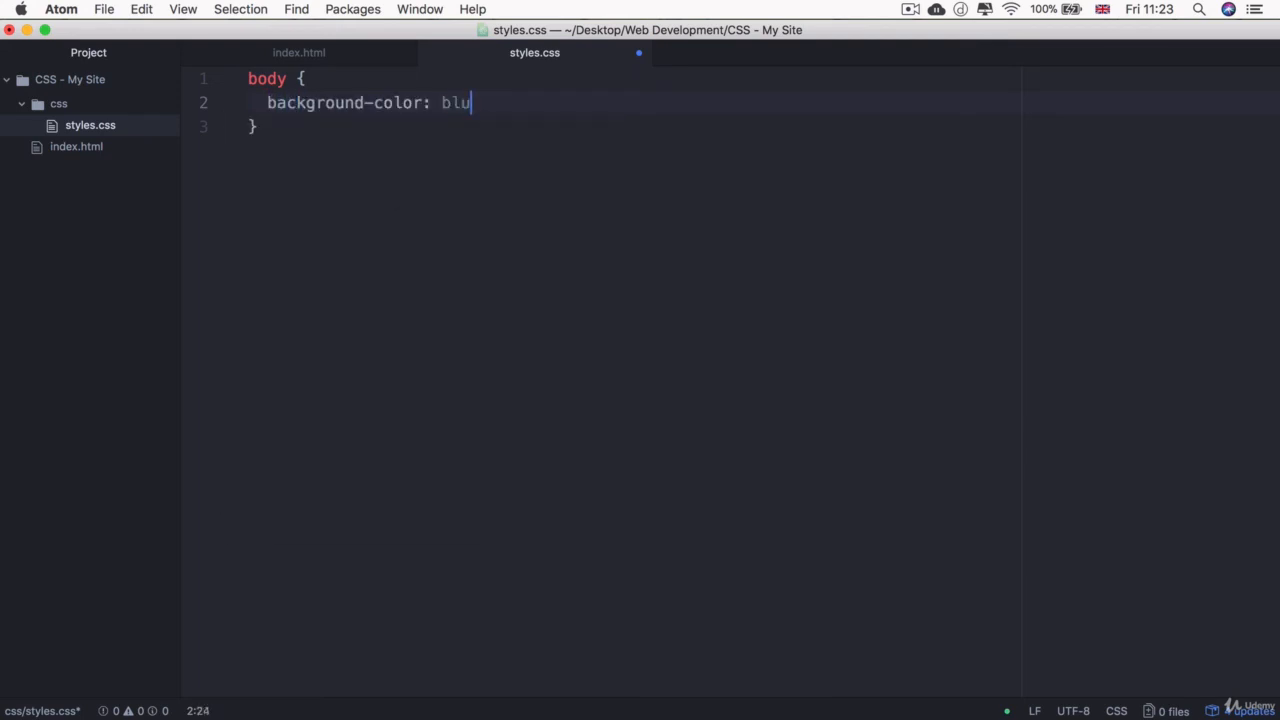
text(e;)
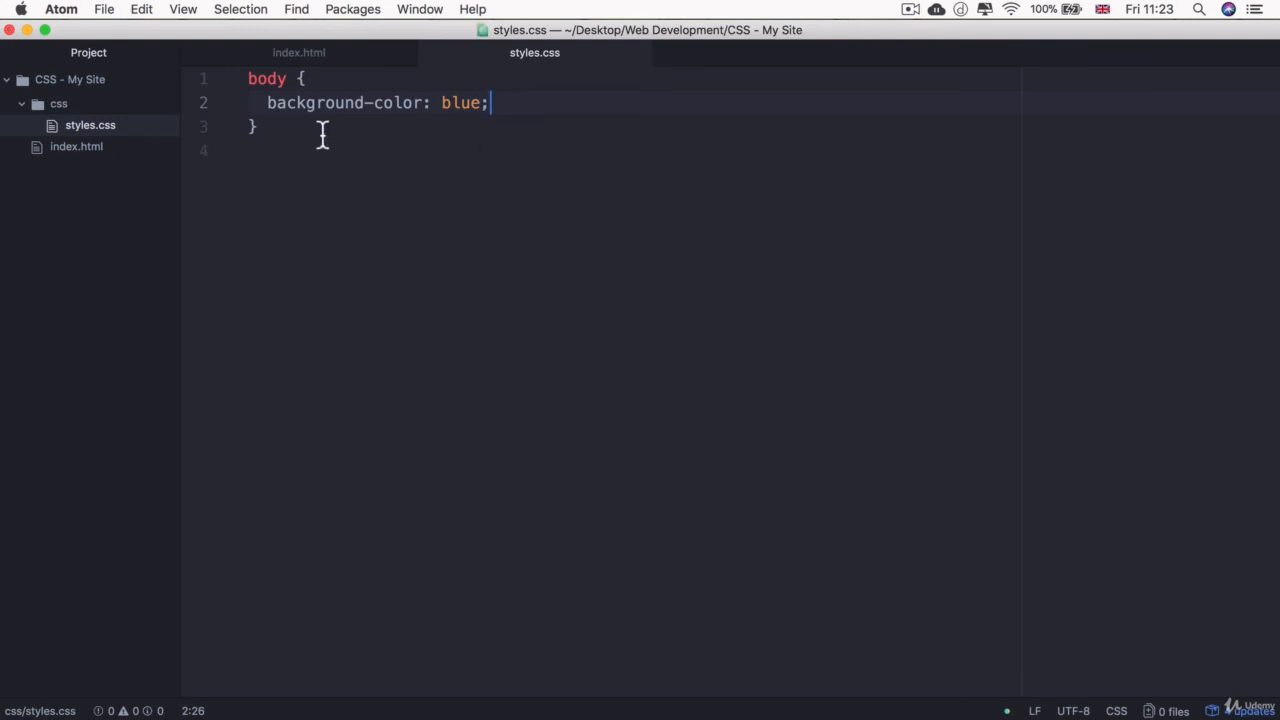
double_click(460, 102)
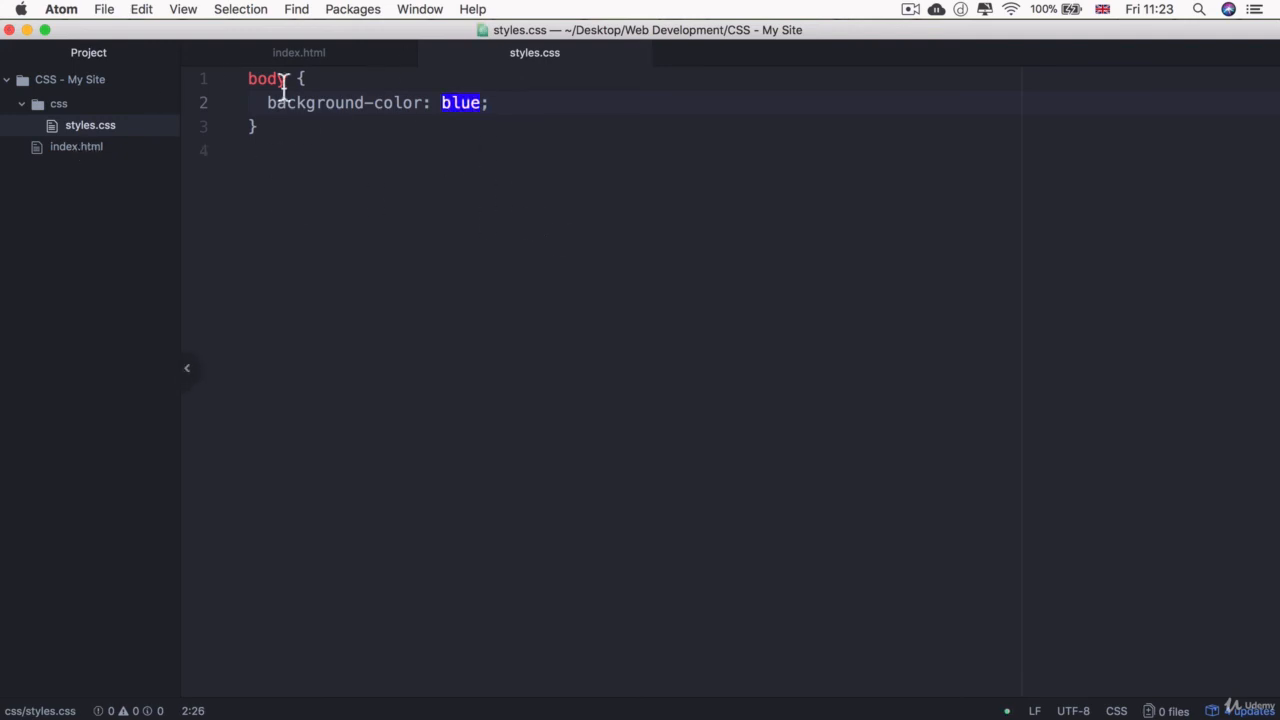
click(76, 146)
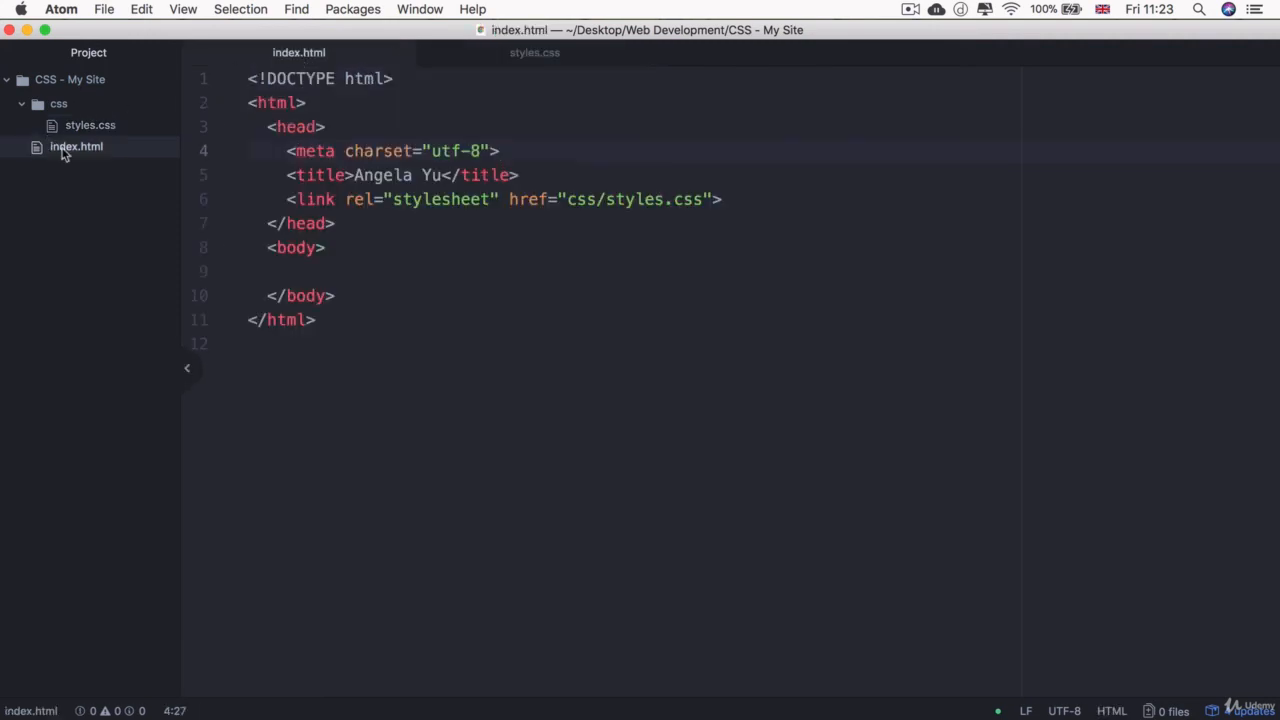
Copy index.html's file path and load it in a new Chrome tab showing a solid blue page.
right_click(76, 146)
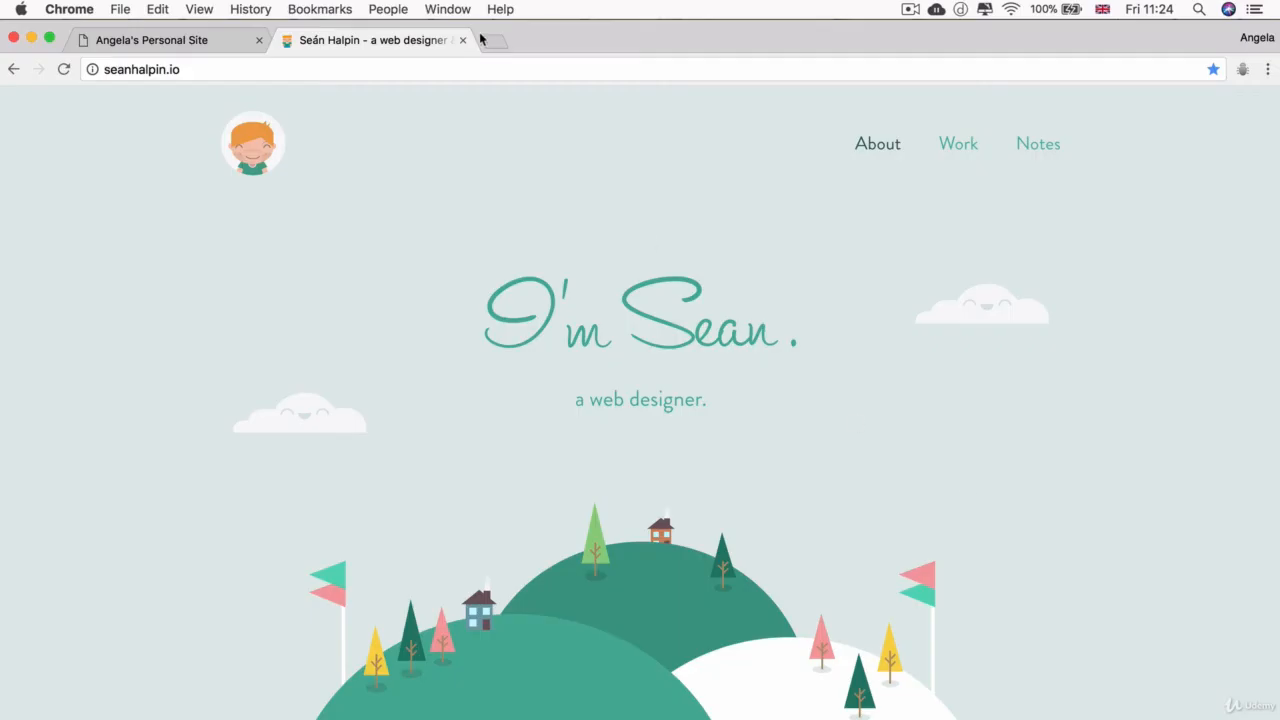
click(492, 40)
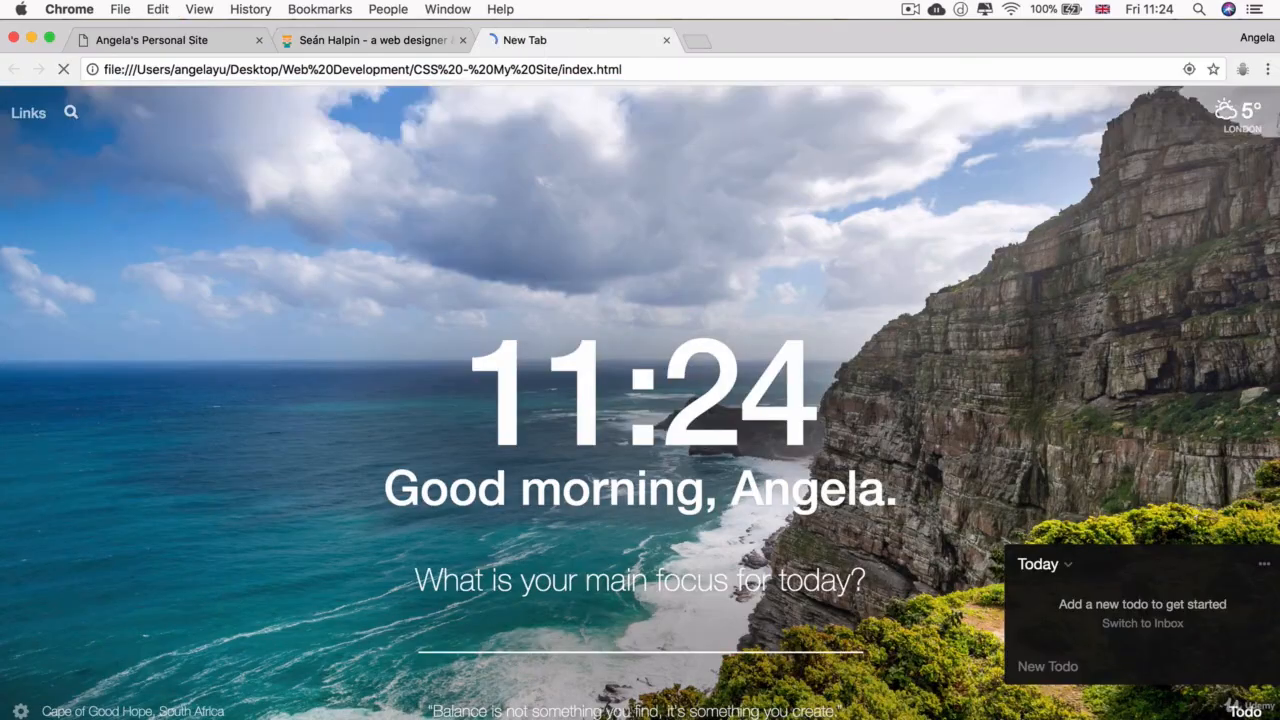
click(524, 40)
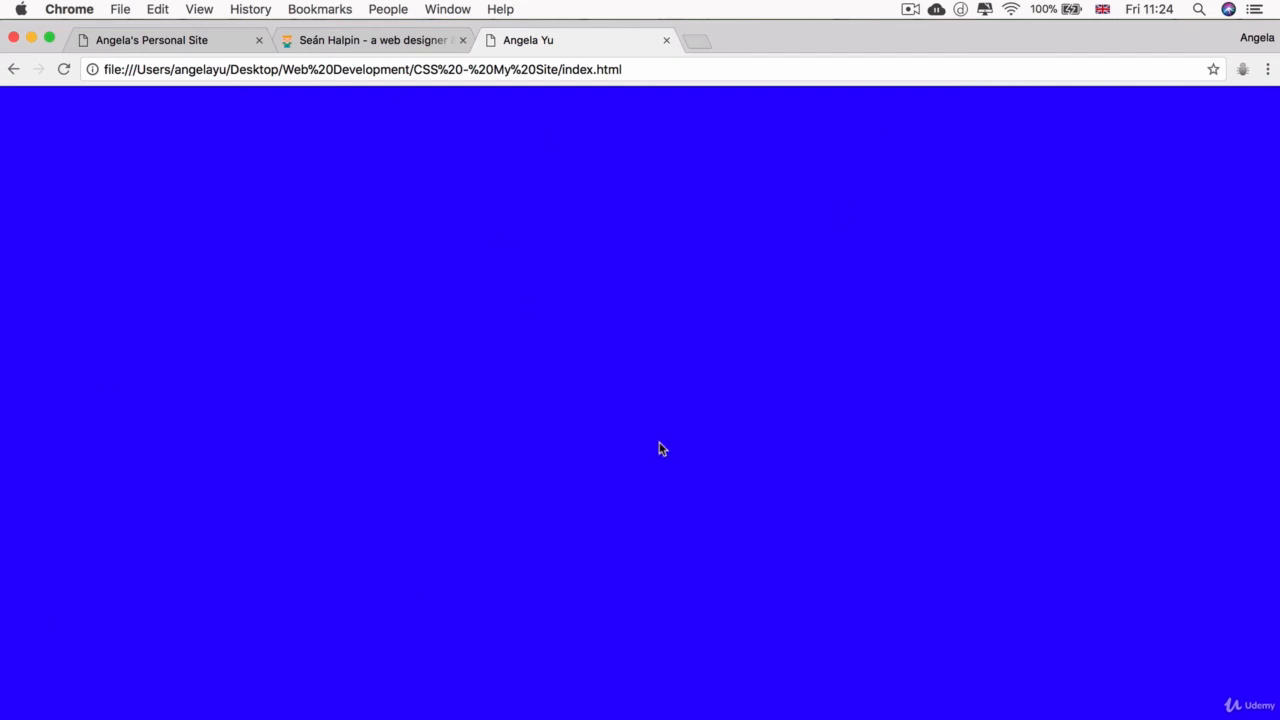
mouse_move(564, 56)
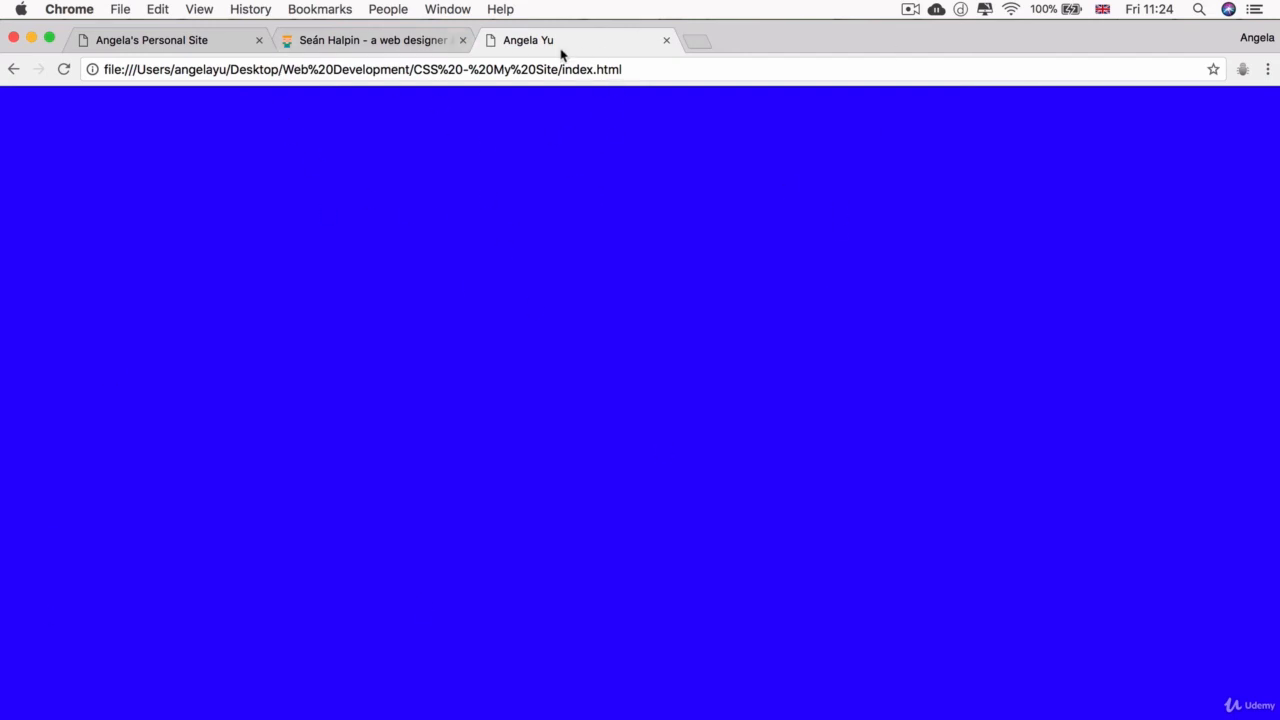
mouse_move(548, 490)
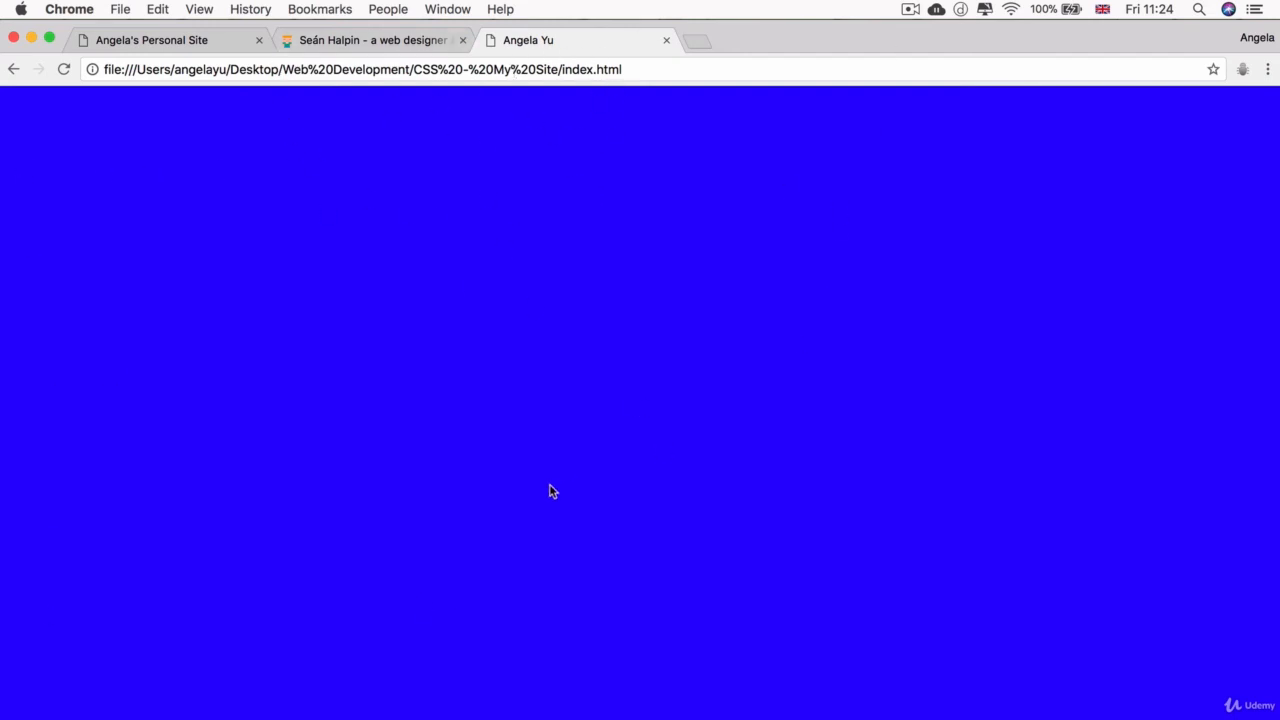
mouse_move(280, 130)
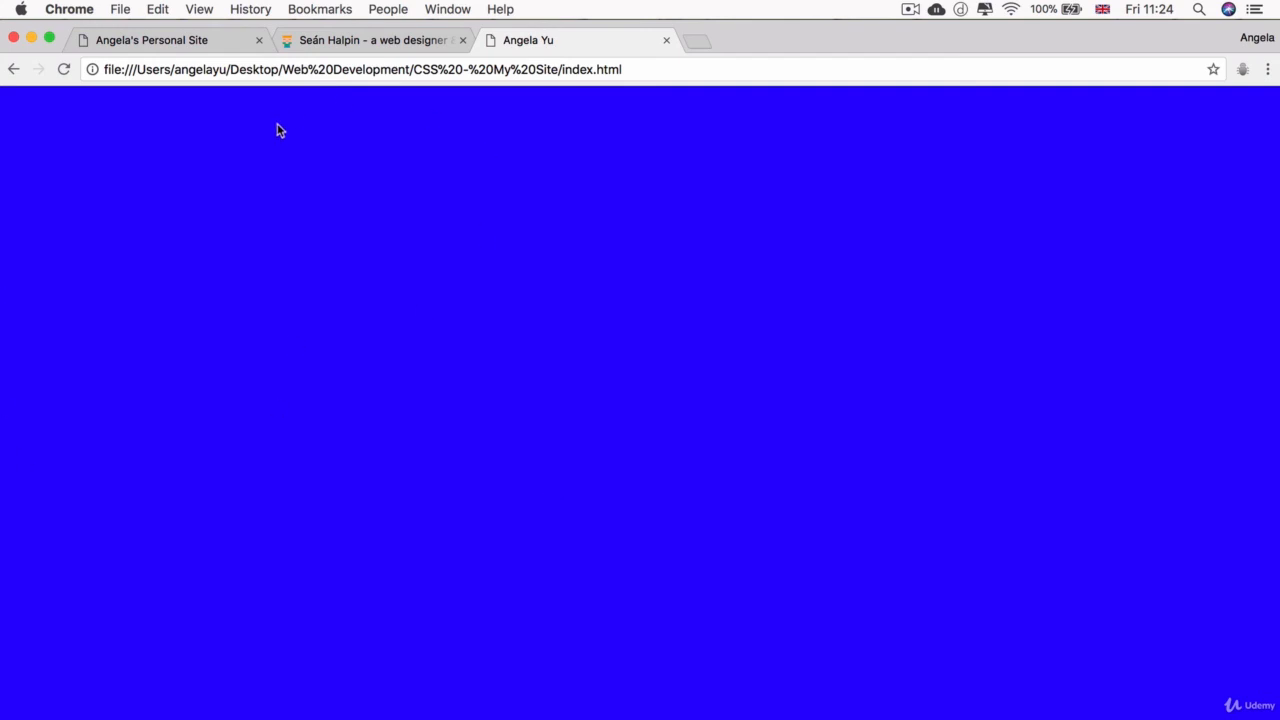
mouse_move(520, 22)
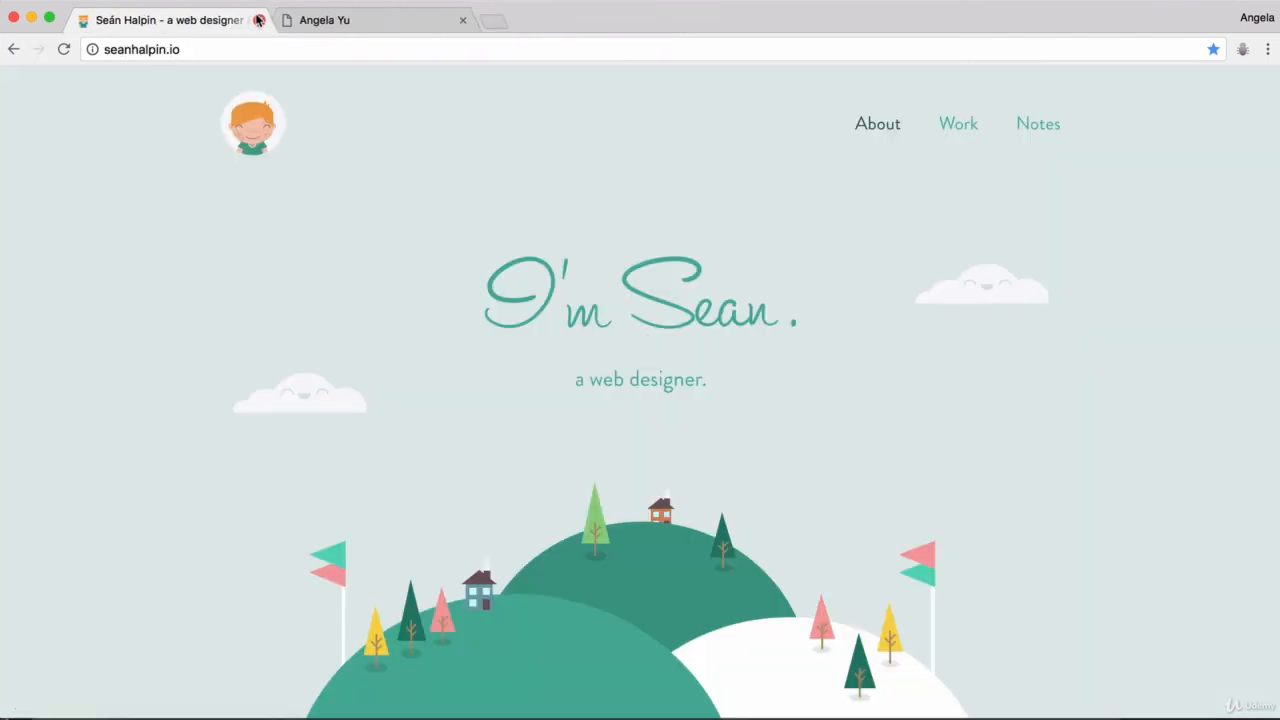
Check the blue index.html tab, then return to the Sean Halpin portfolio and scroll through it.
click(324, 20)
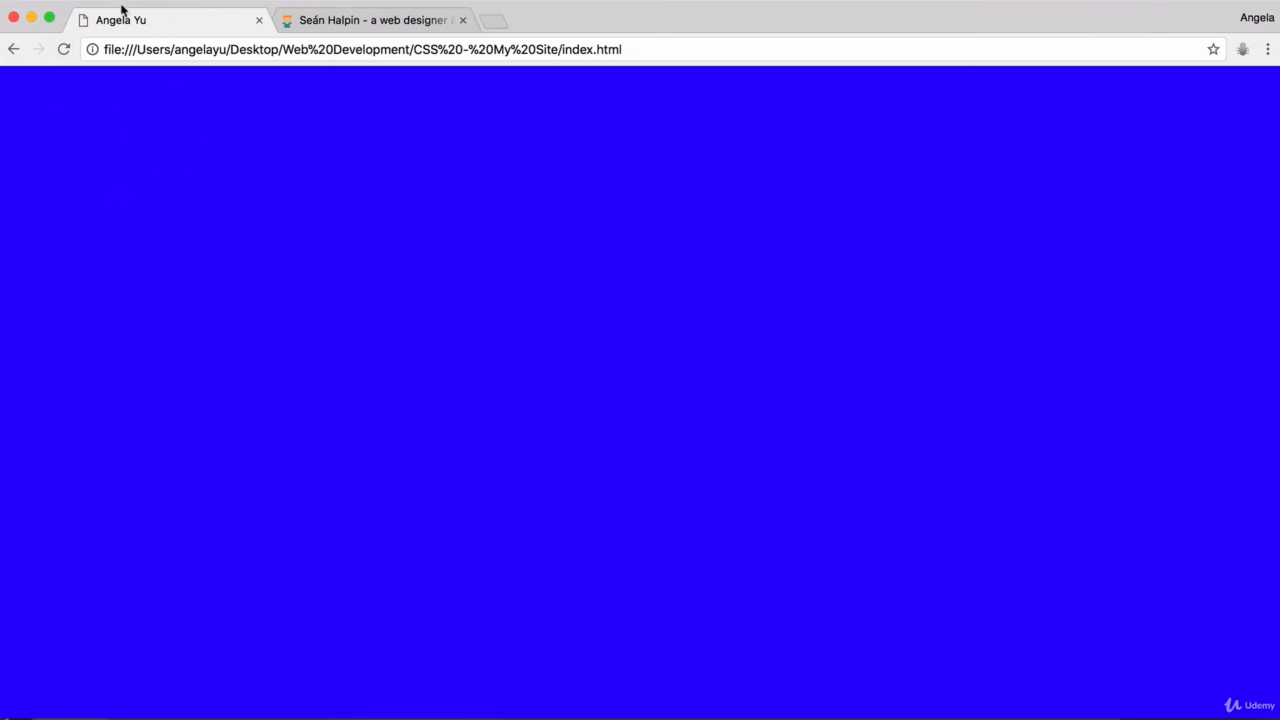
click(376, 20)
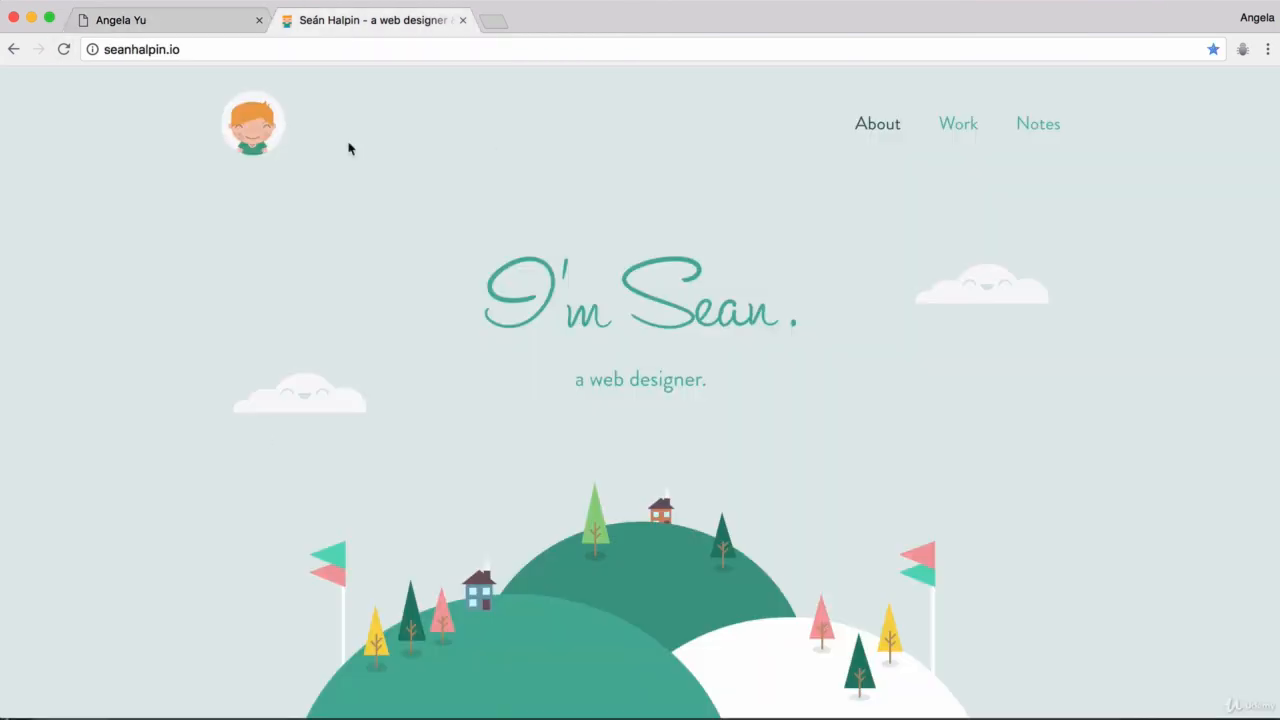
scroll(down, 3)
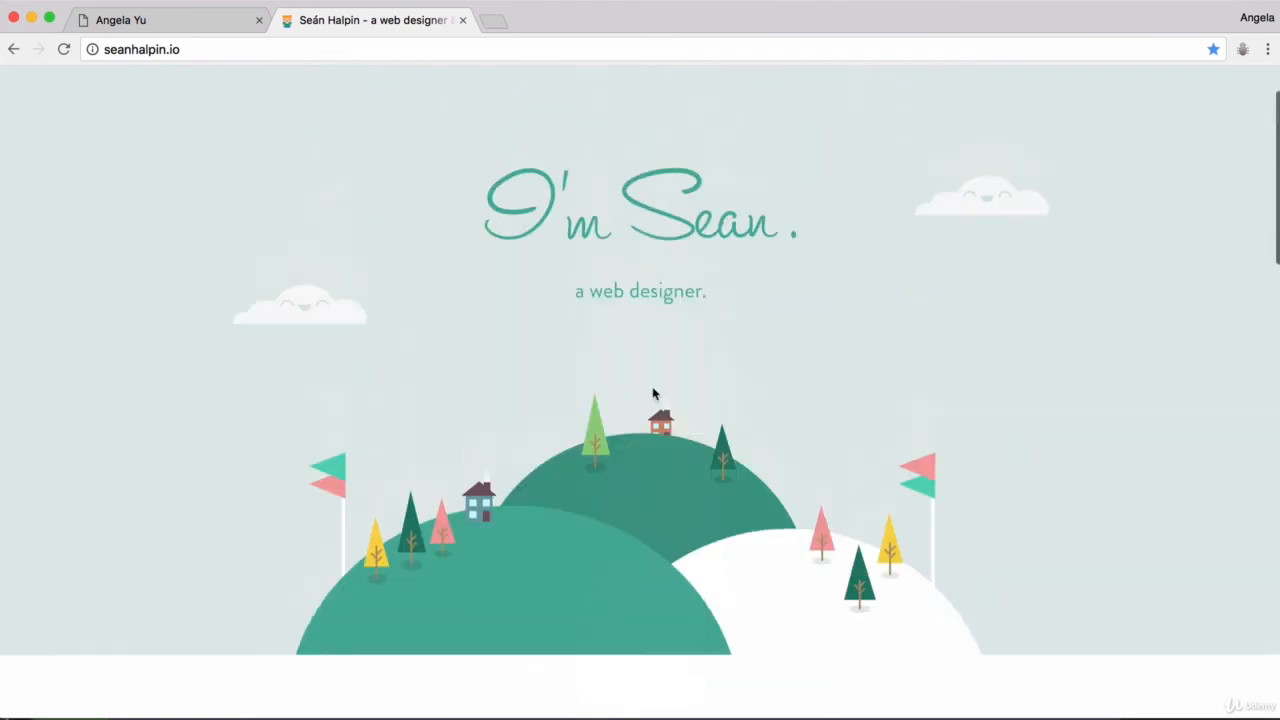
scroll(up, 3)
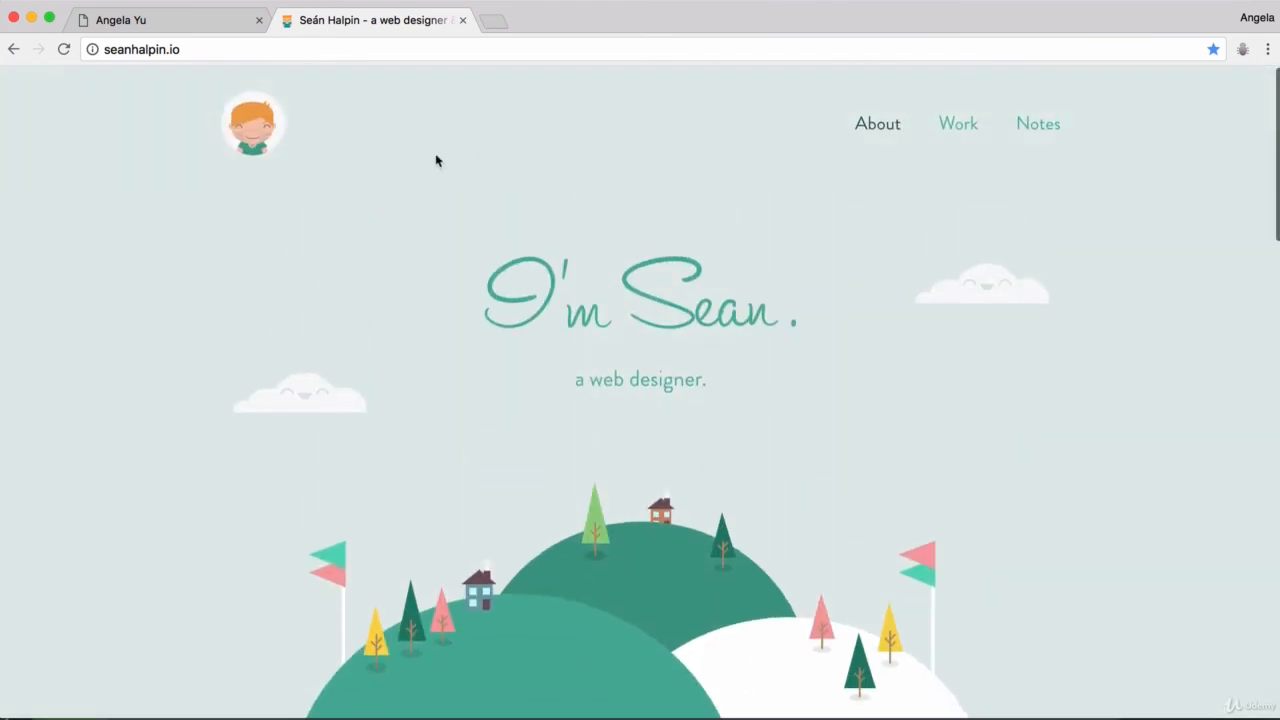